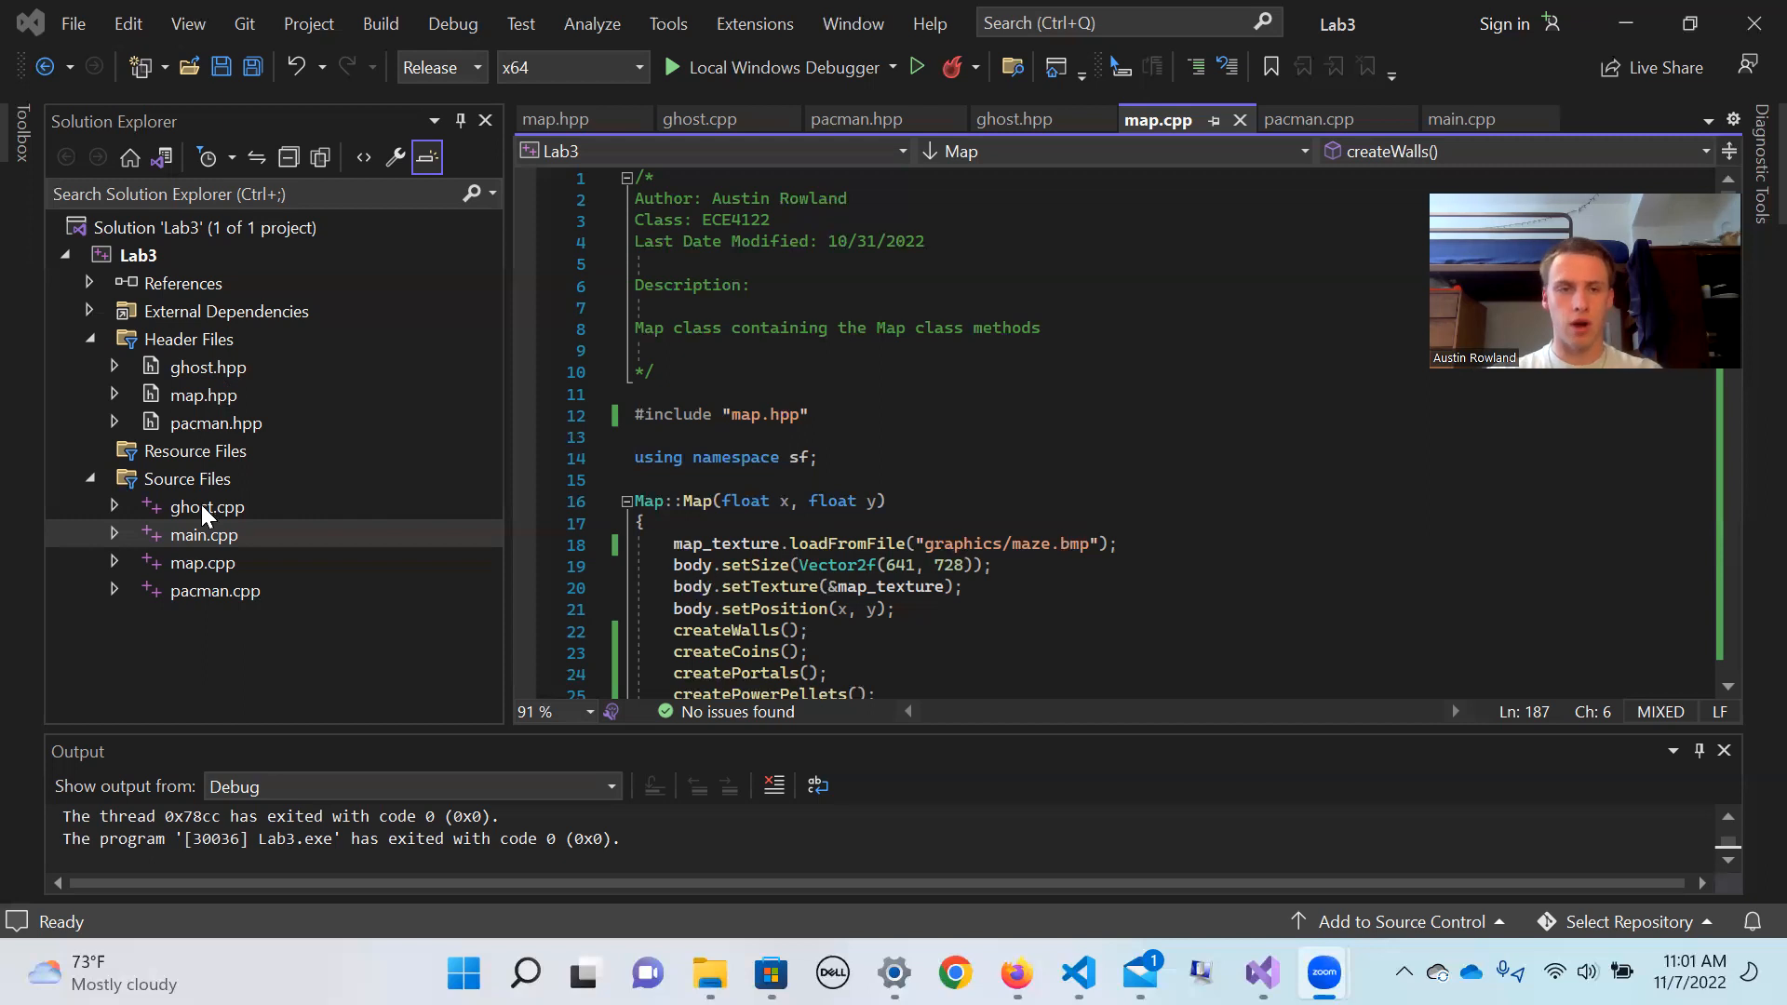
mouse_move(238, 435)
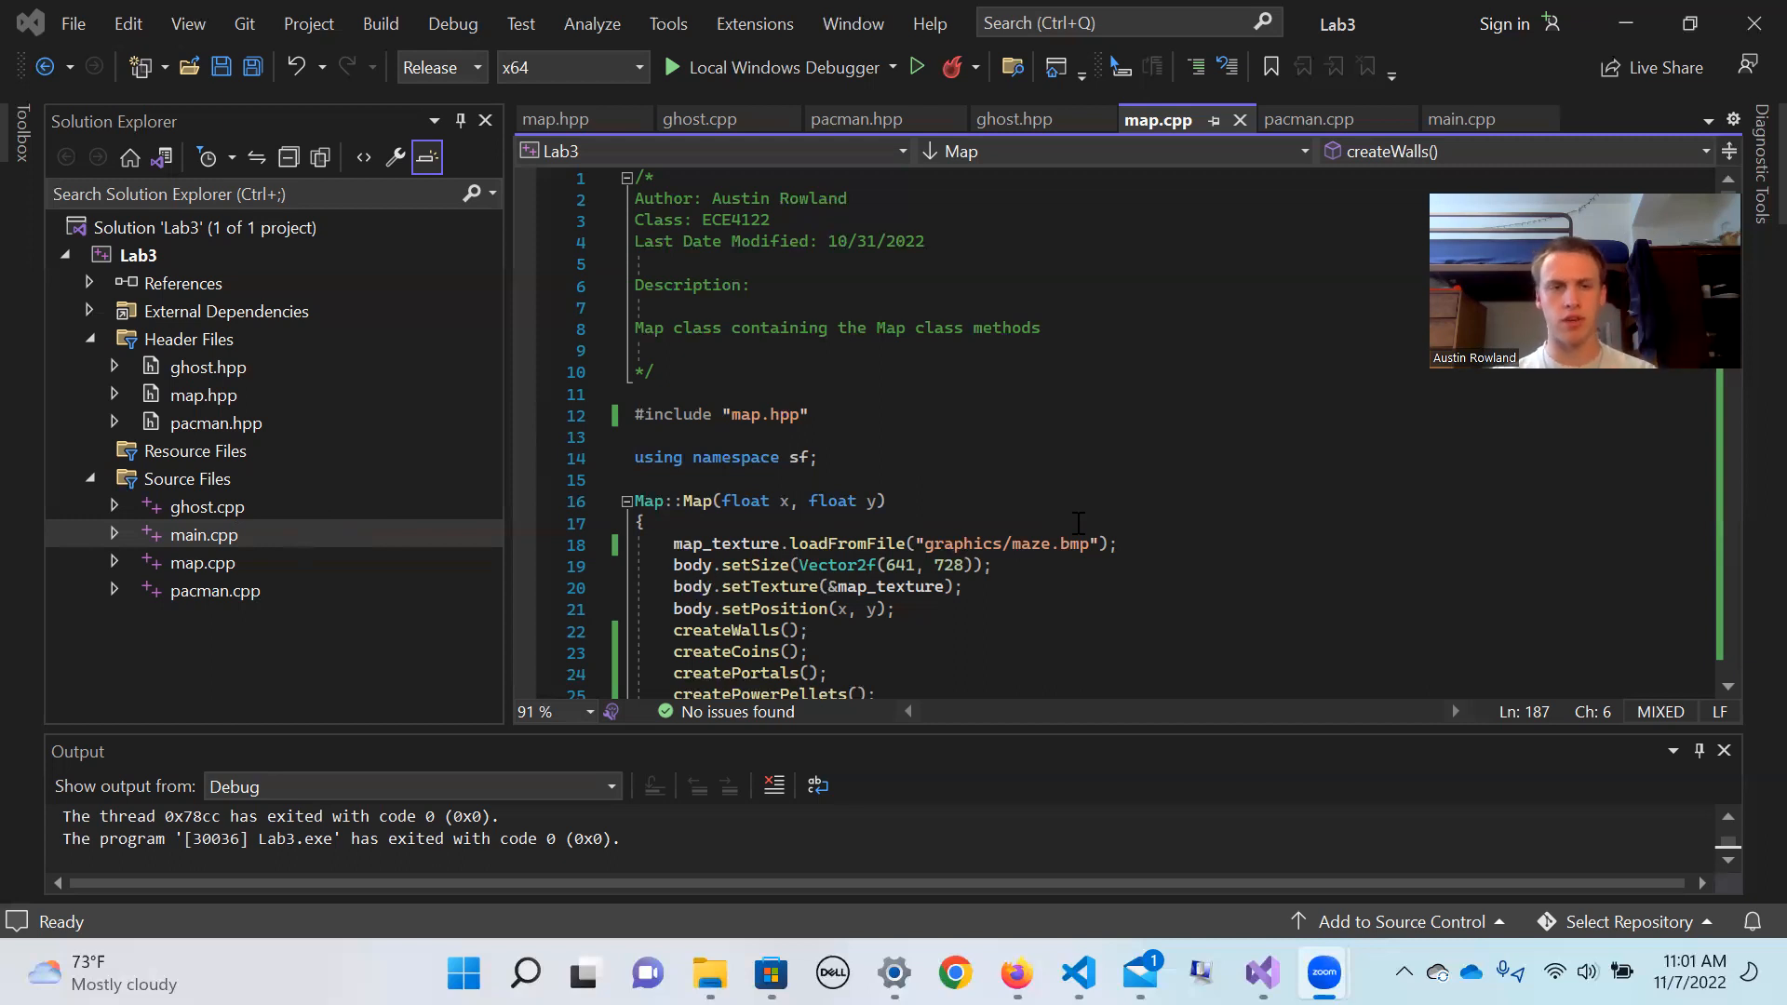
mouse_move(218, 575)
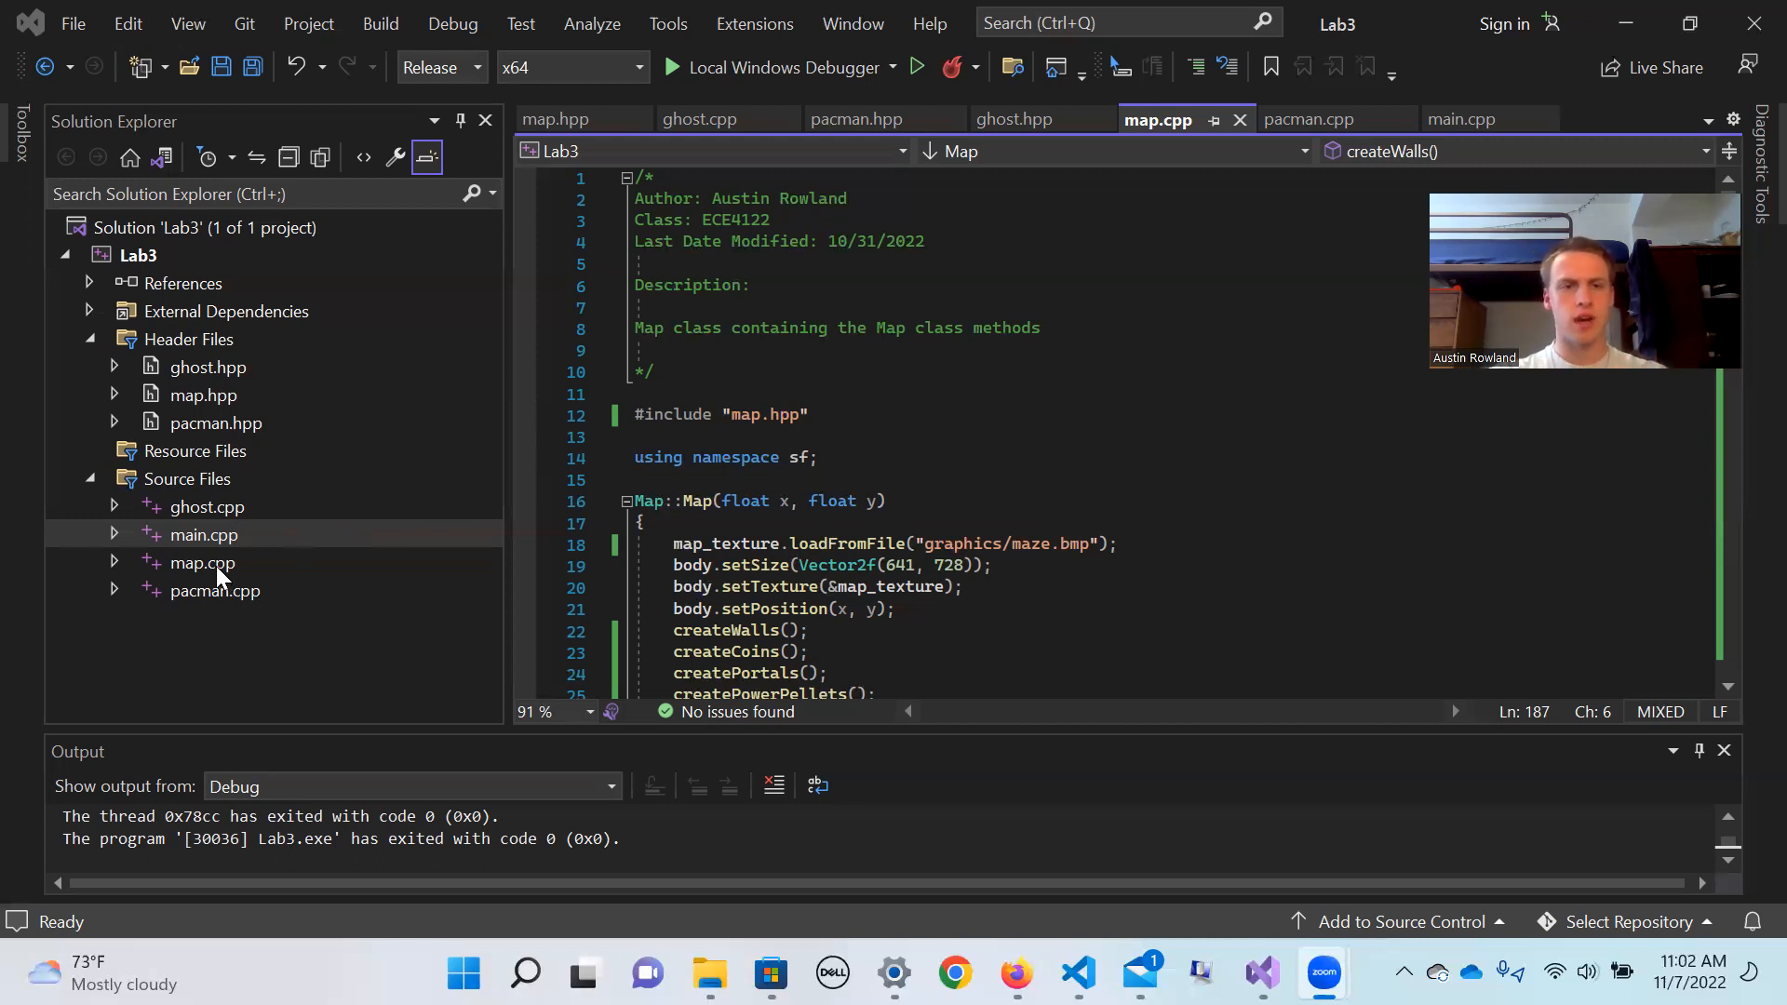
Review the createWalls wall and tunnel definitions in map.cpp
click(200, 563)
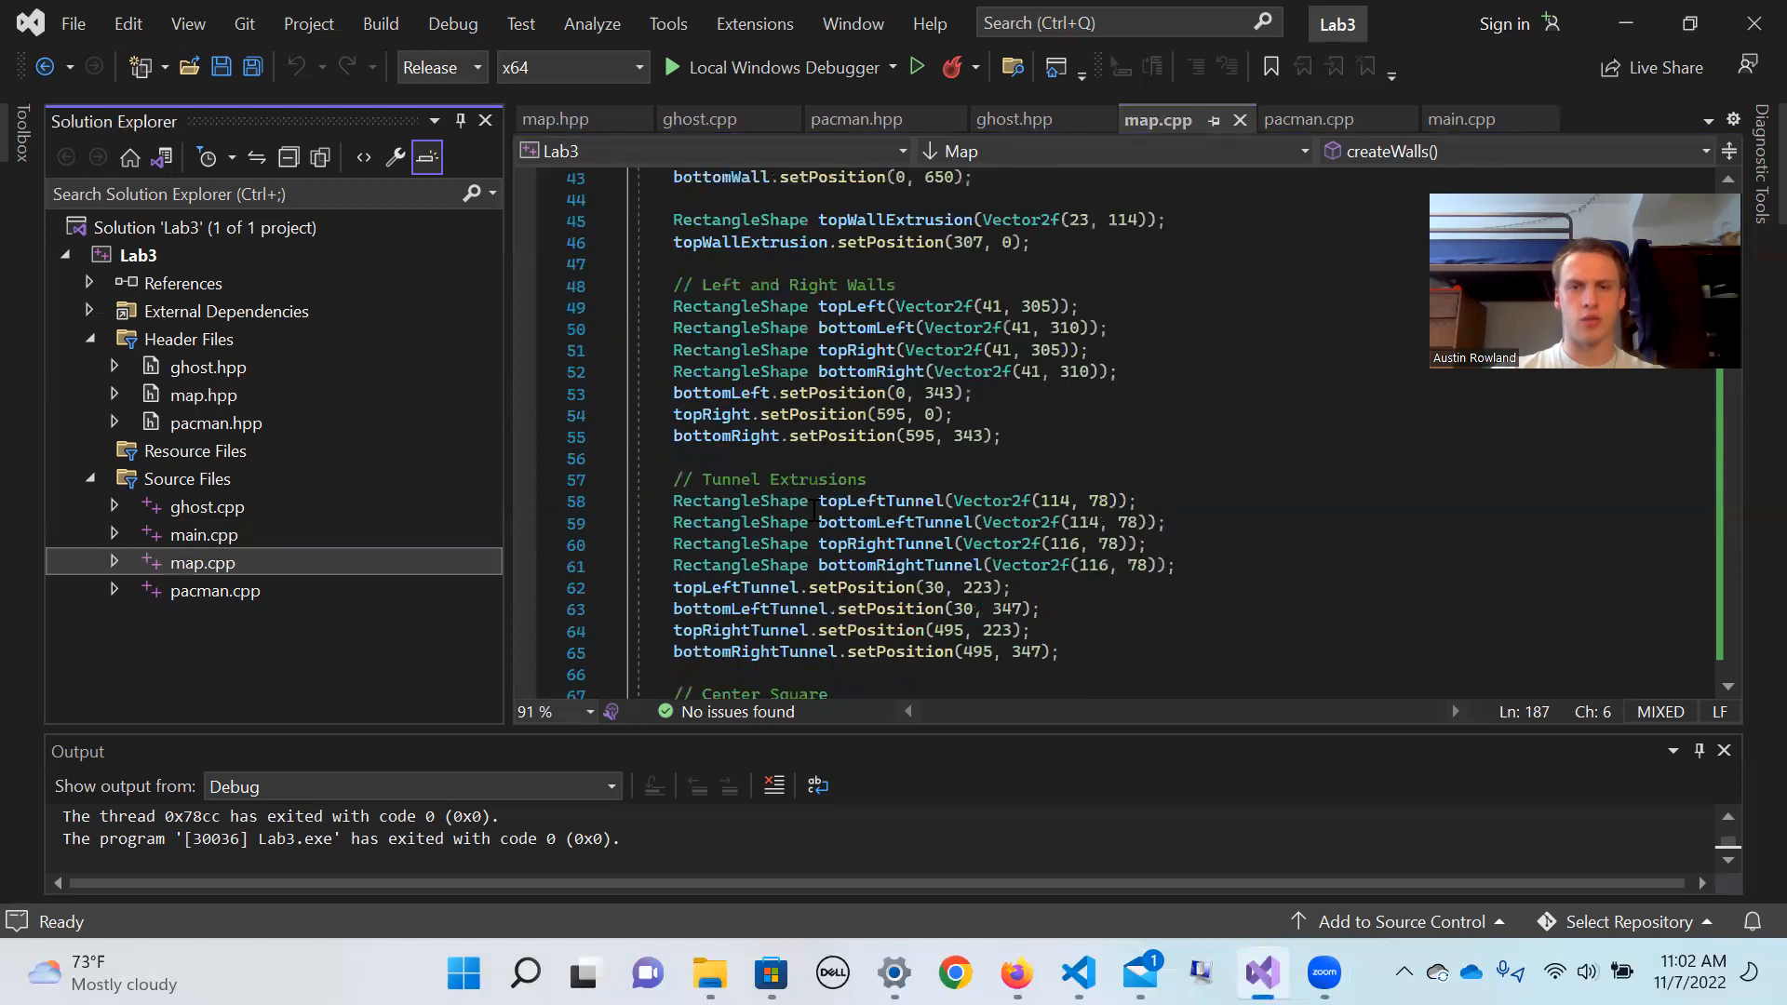
scroll(down, 3)
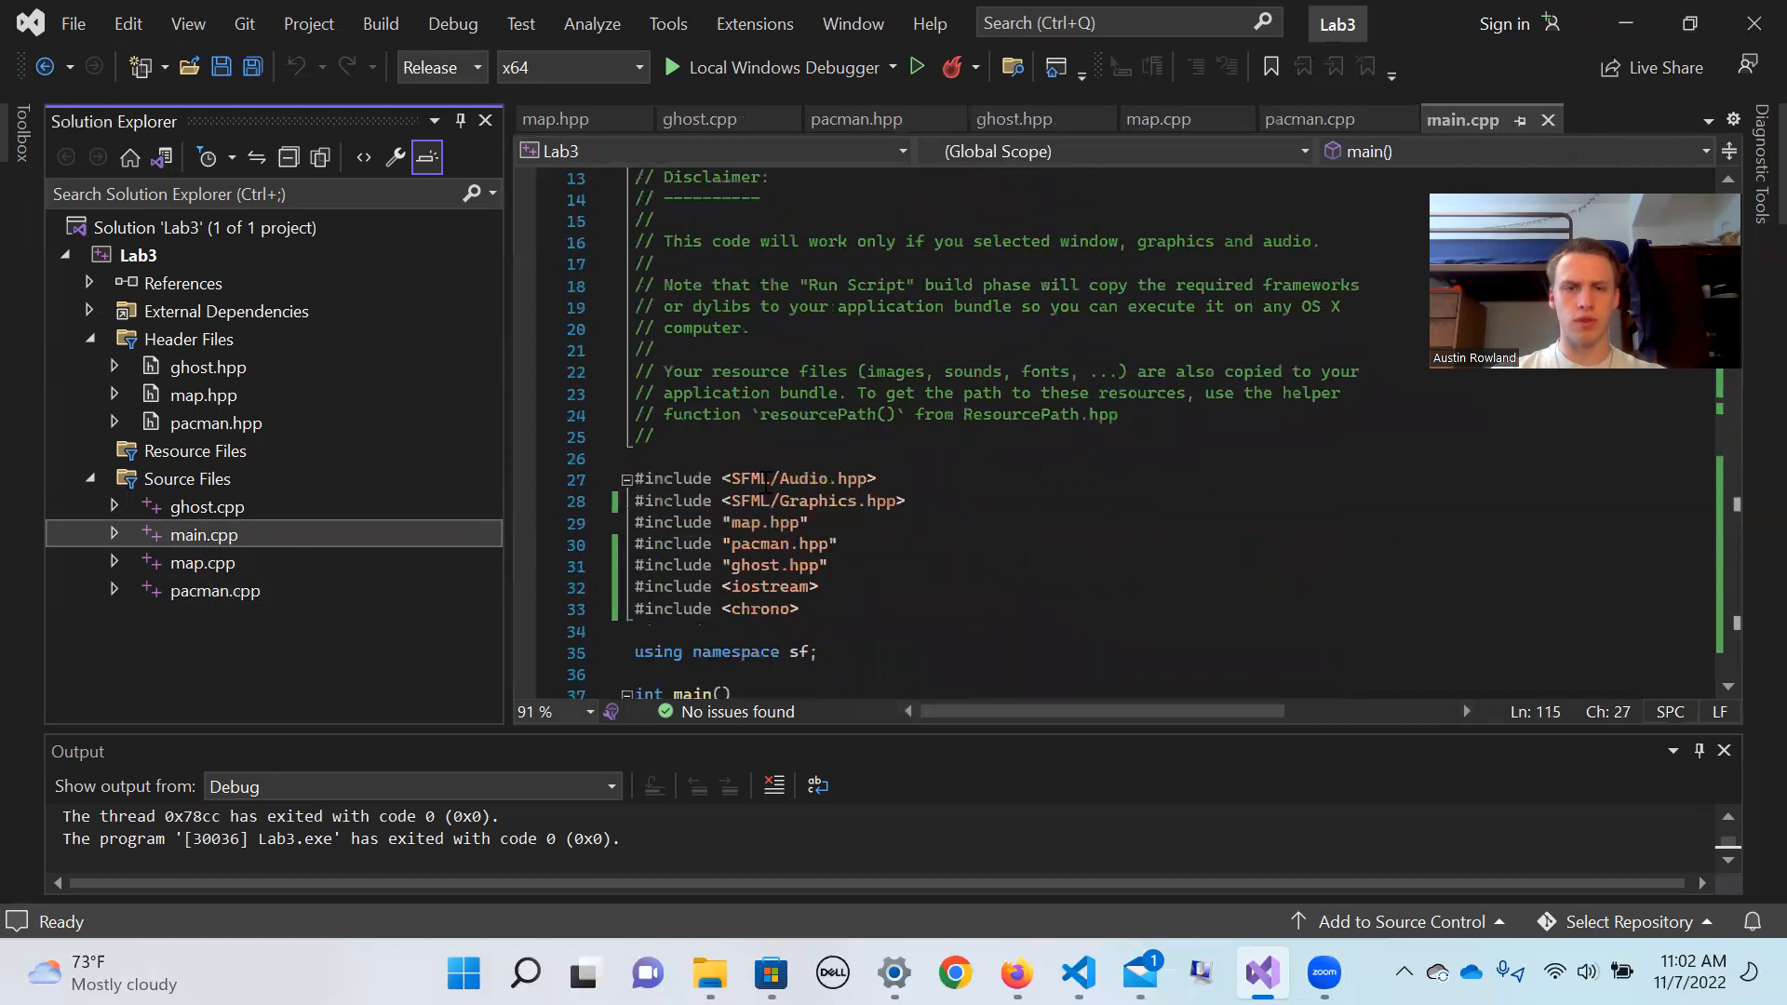
scroll(down, 3)
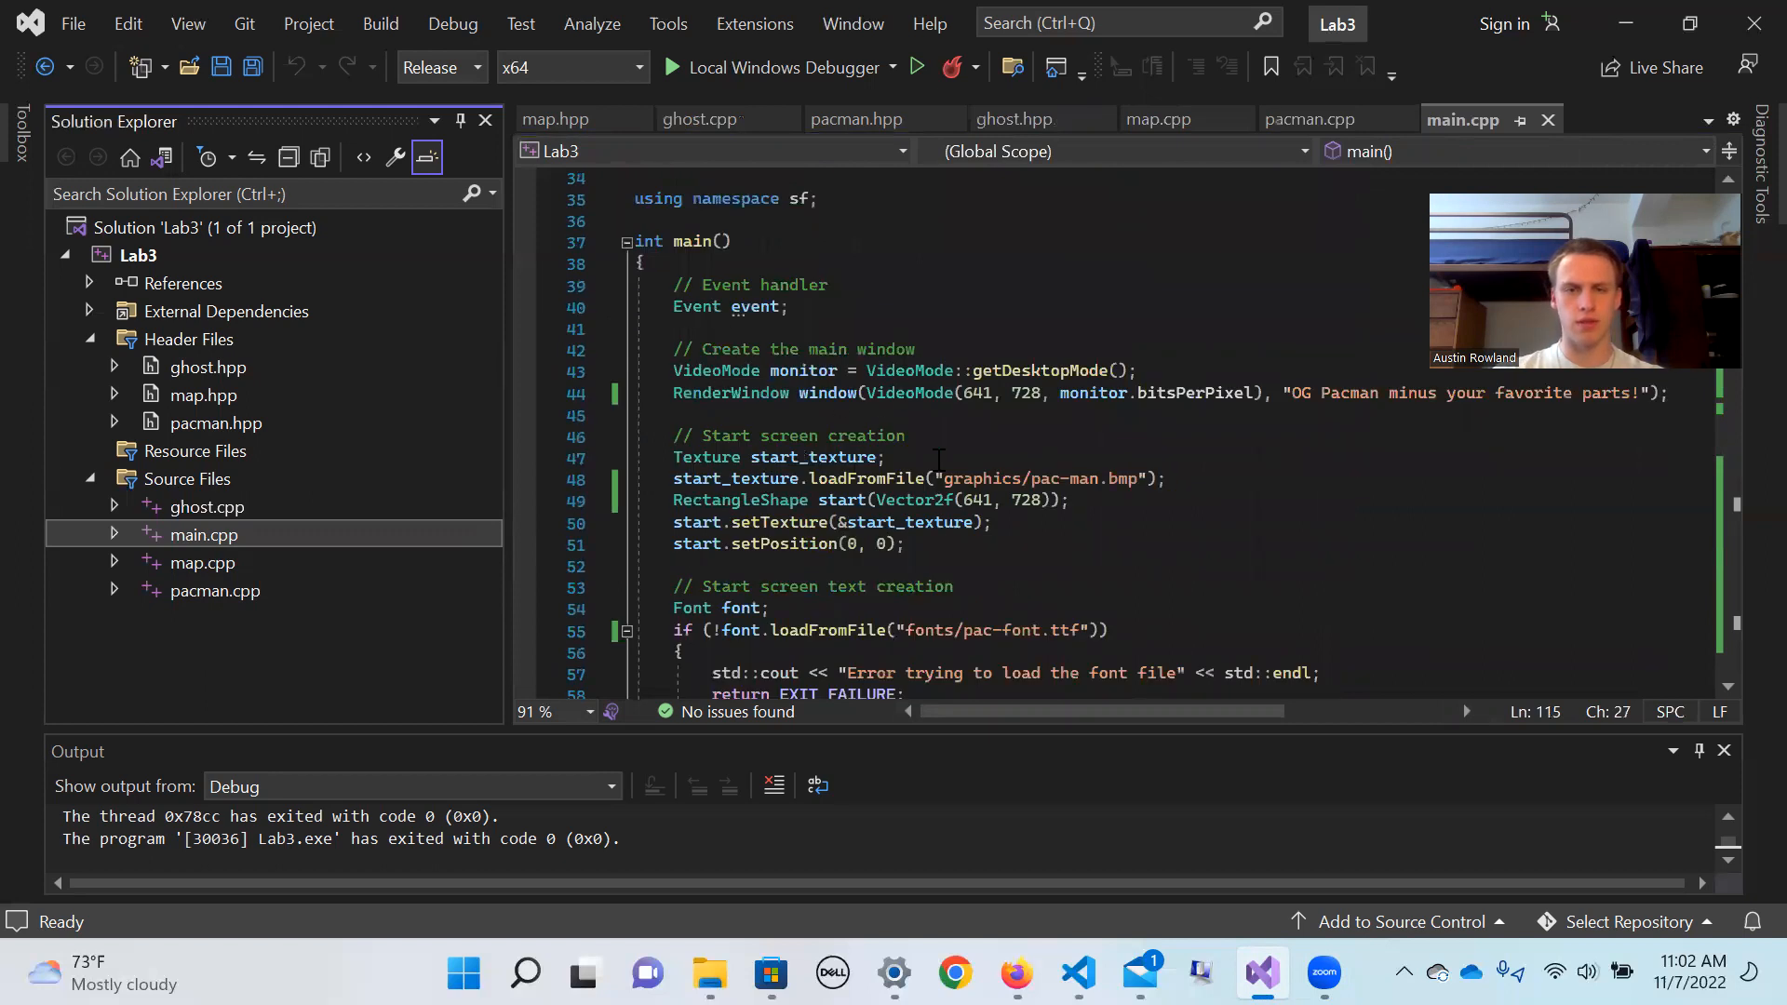
scroll(down, 3)
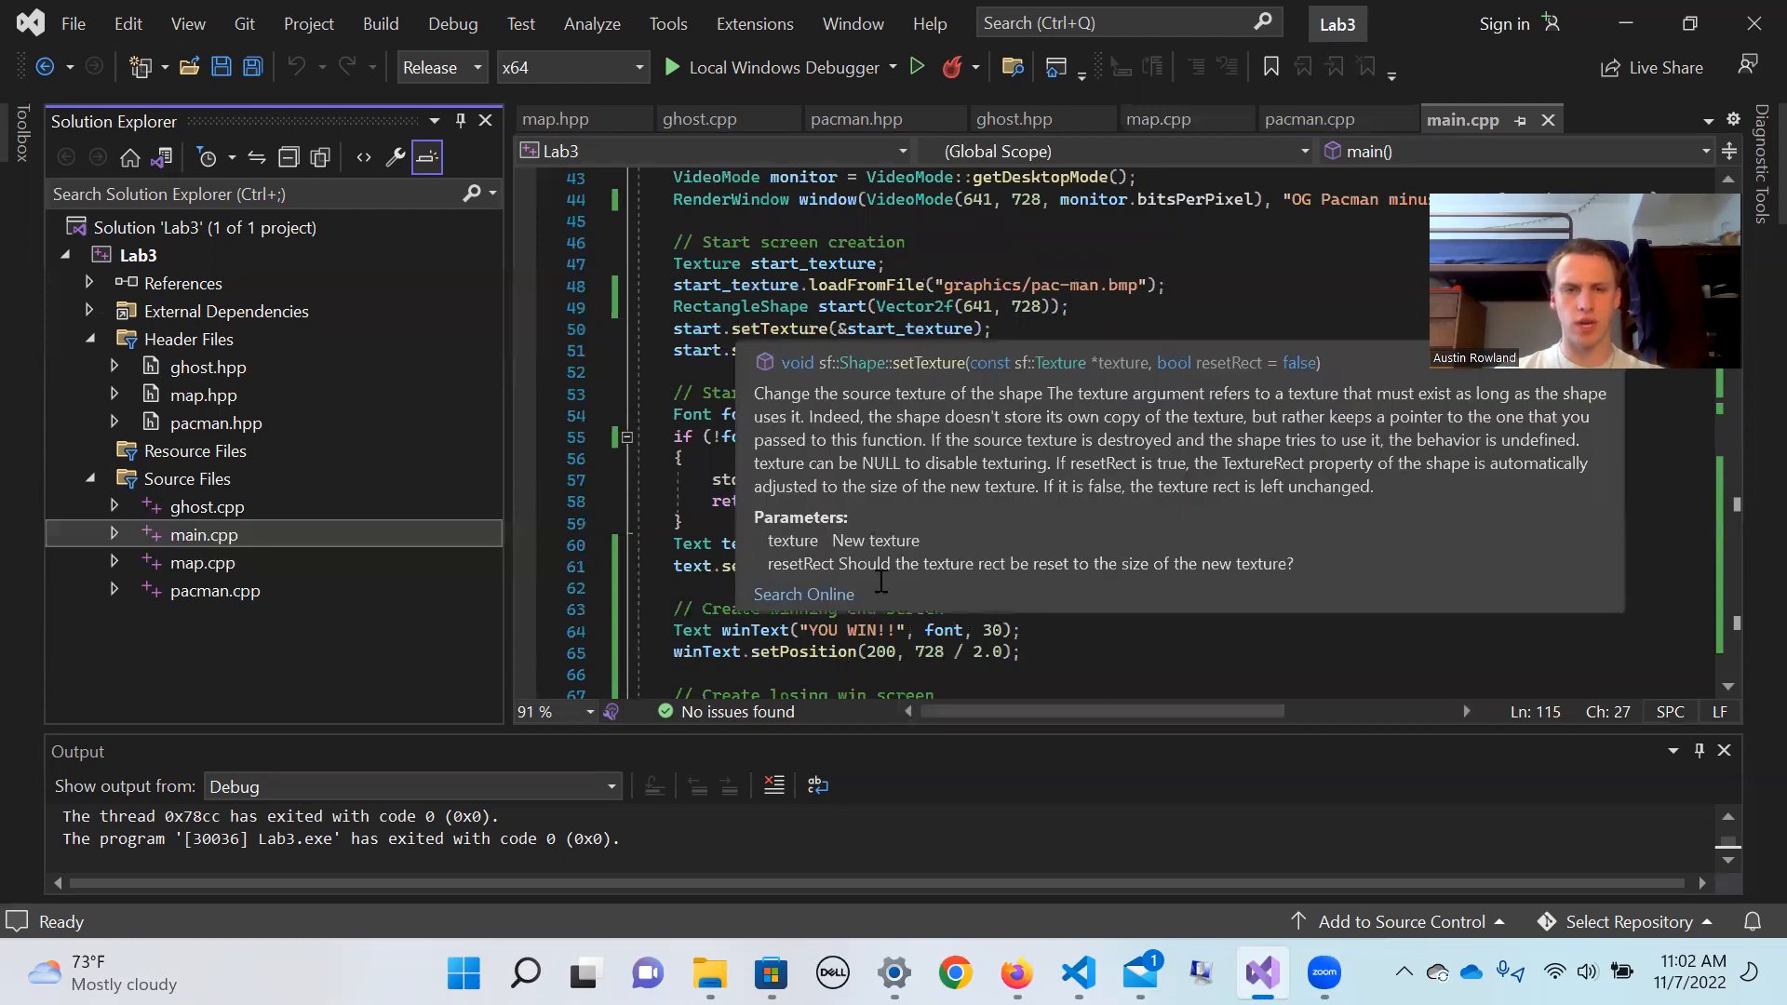
scroll(down, 3)
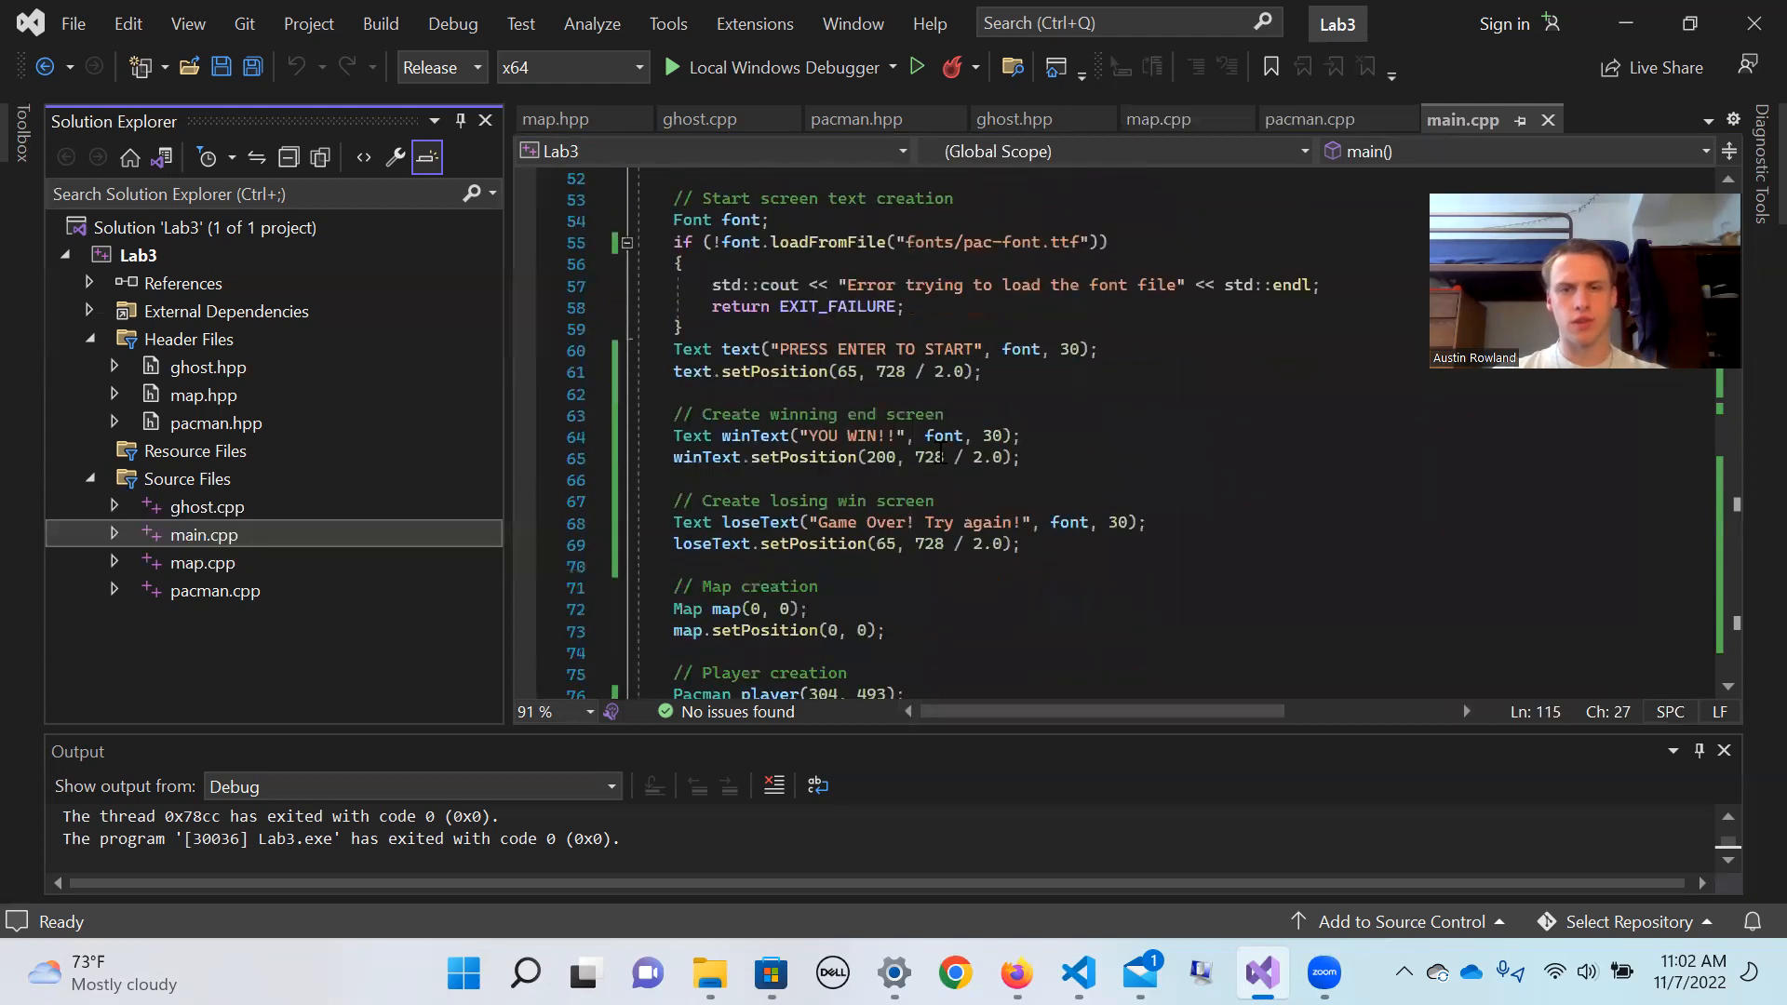
scroll(down, 3)
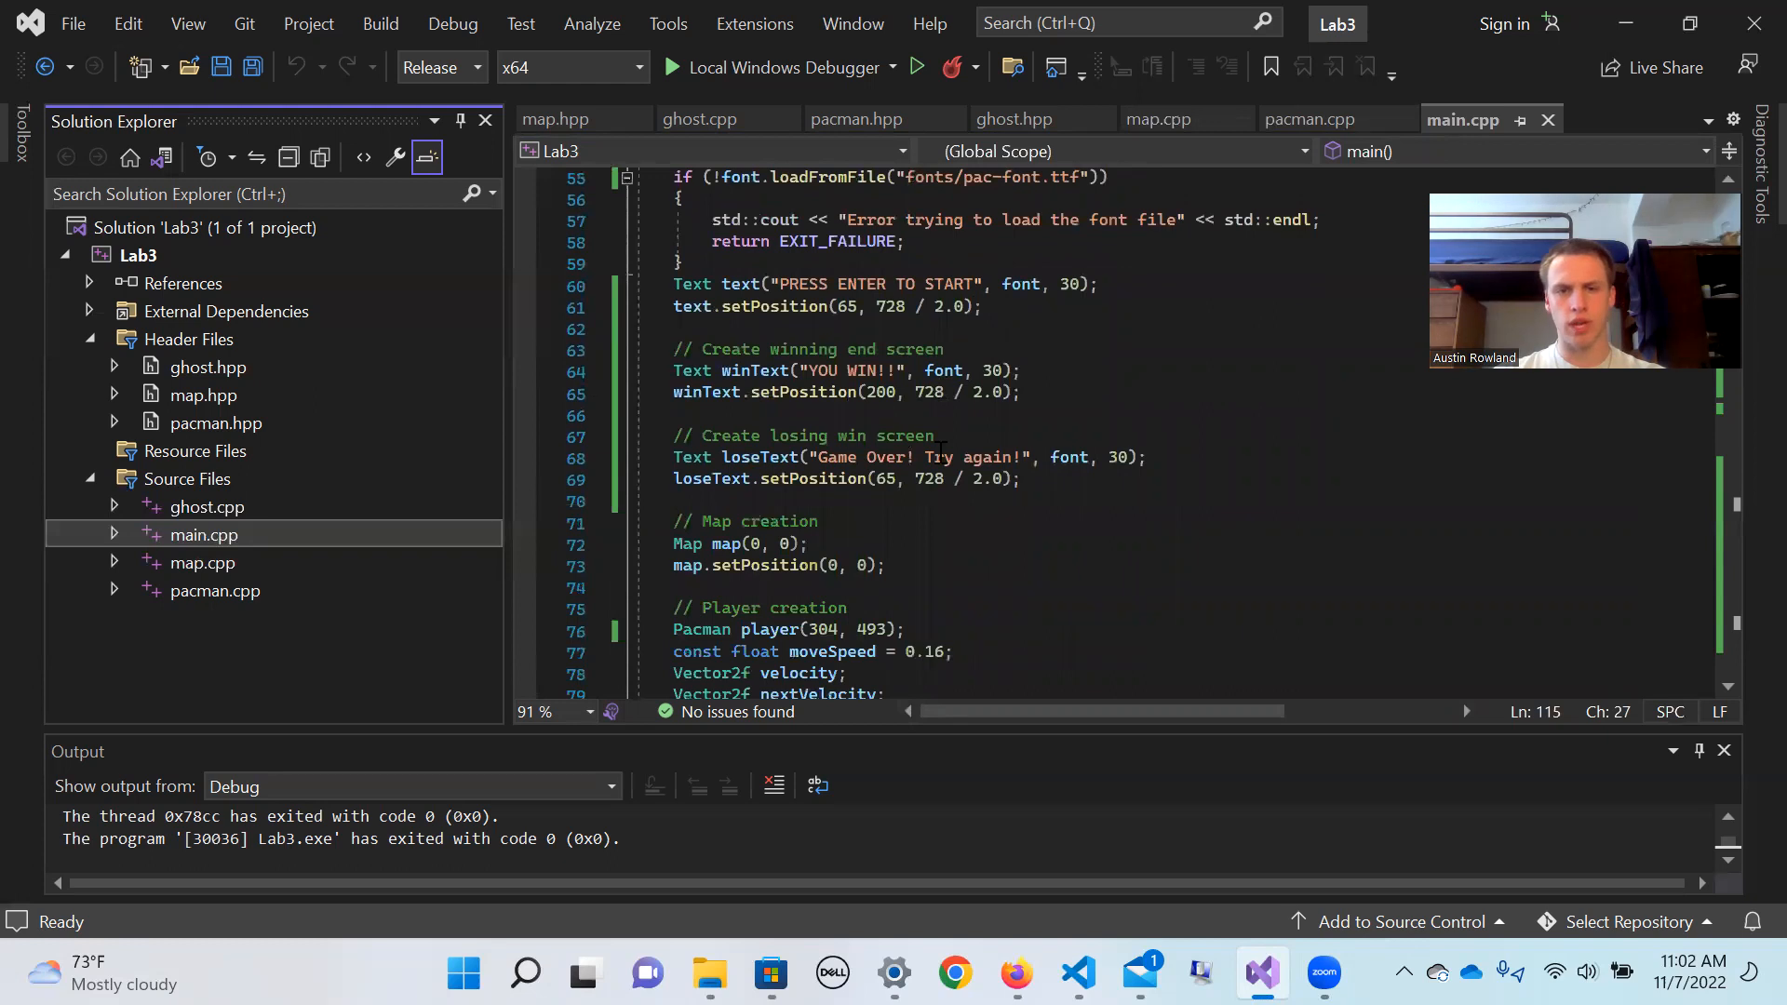
scroll(down, 3)
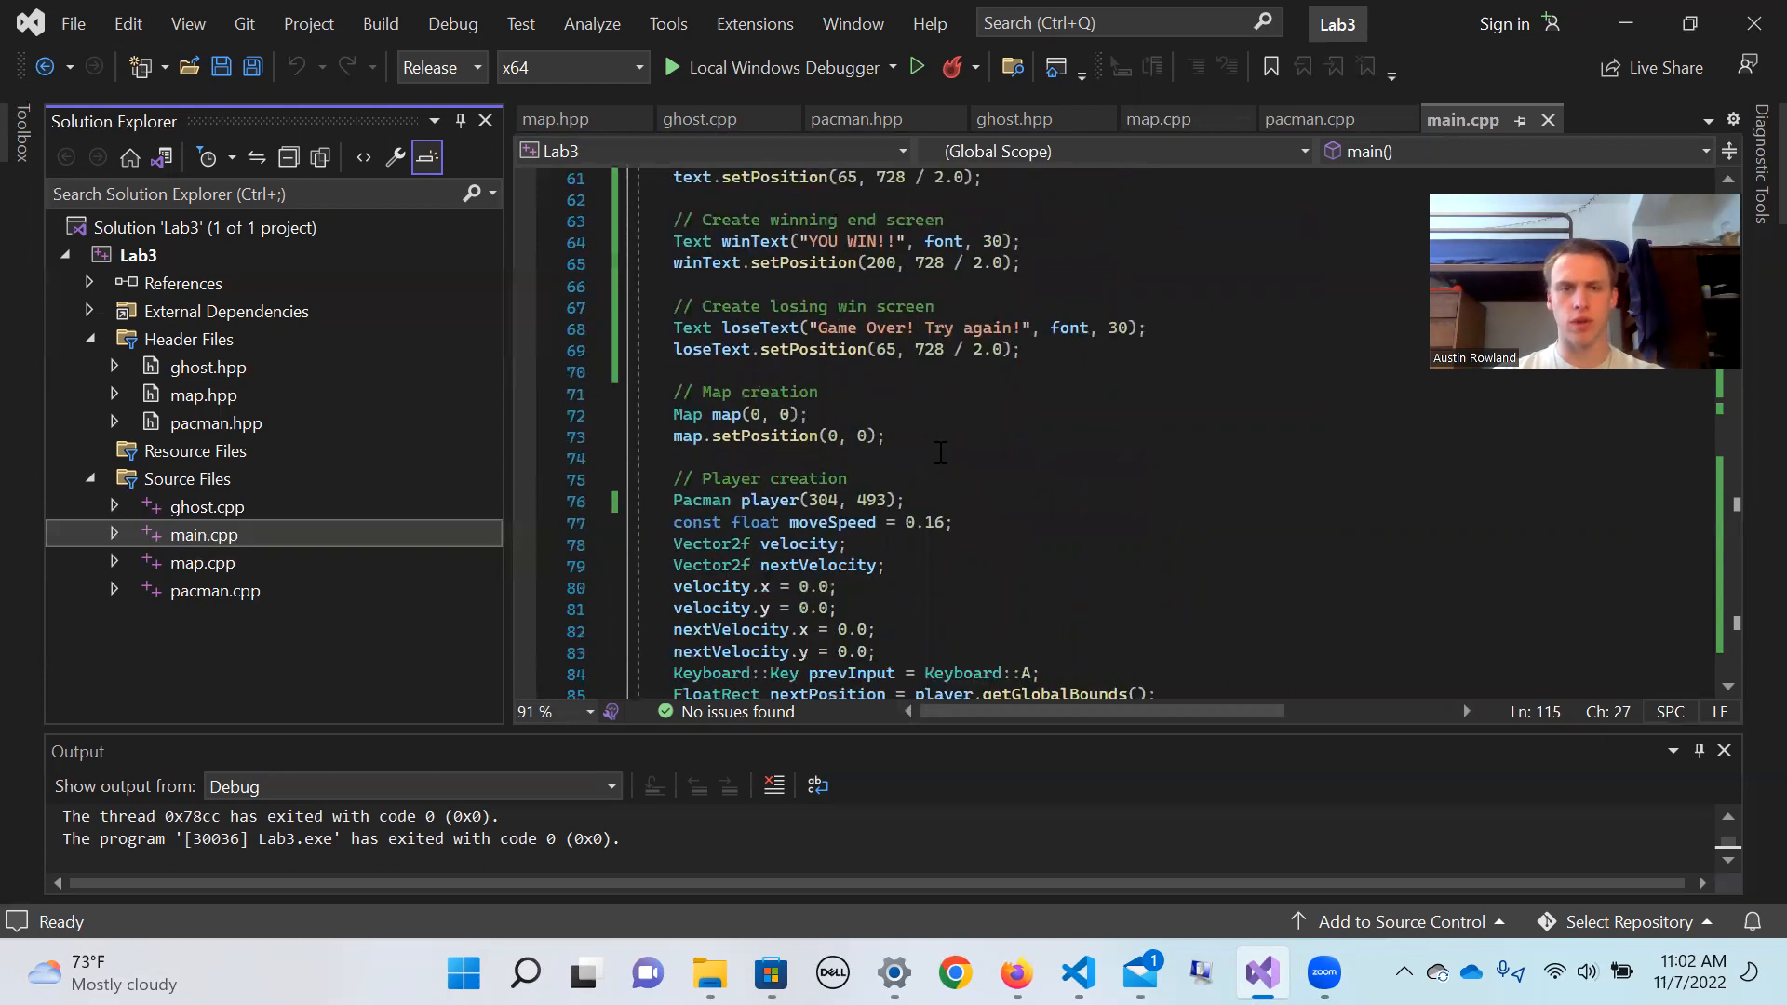
scroll(down, 3)
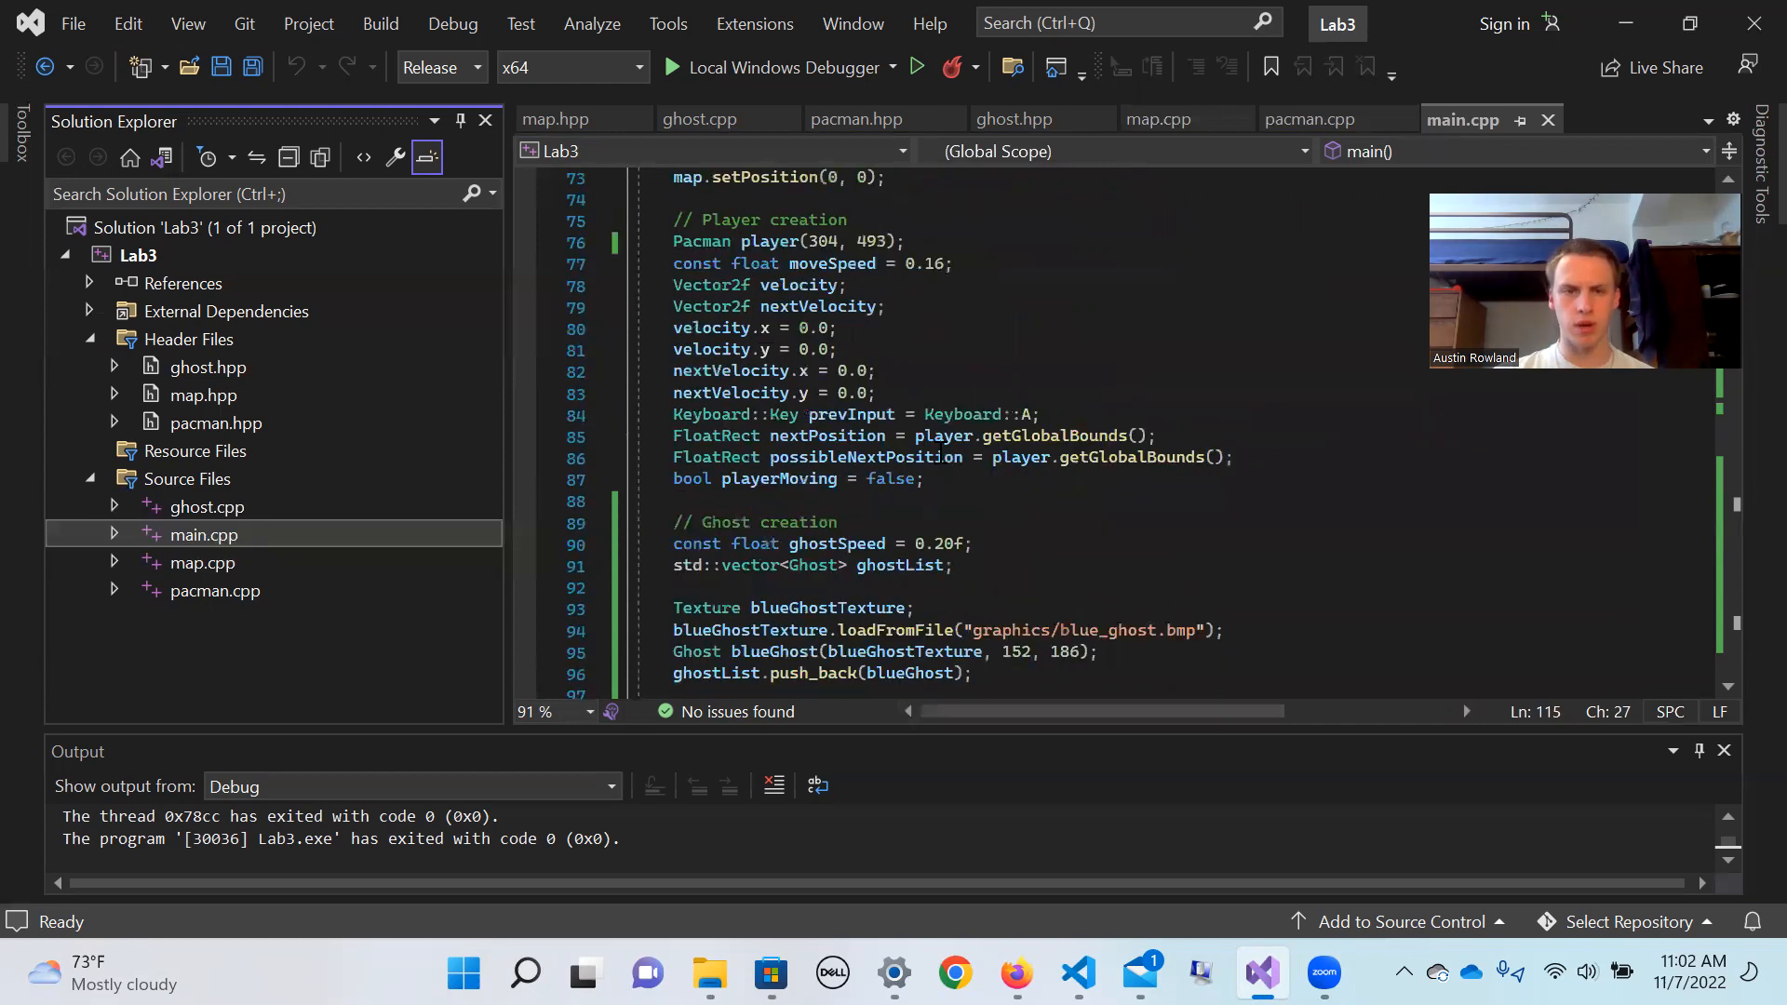
scroll(down, 3)
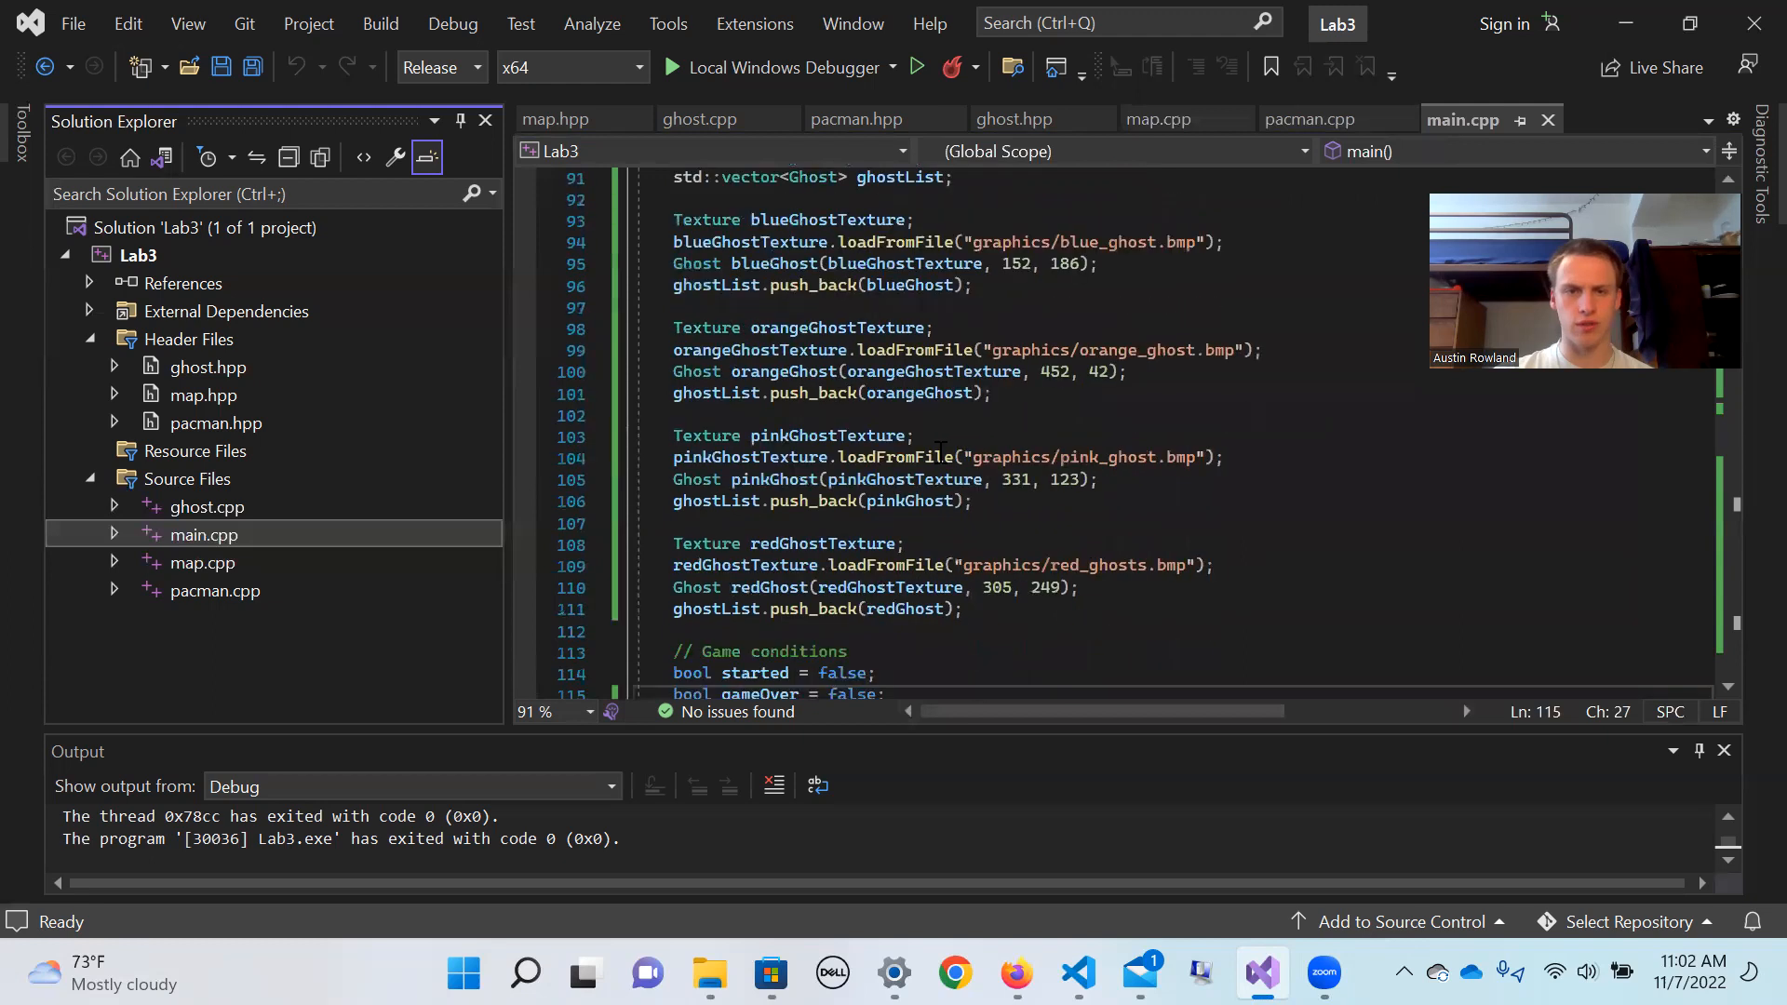
scroll(down, 3)
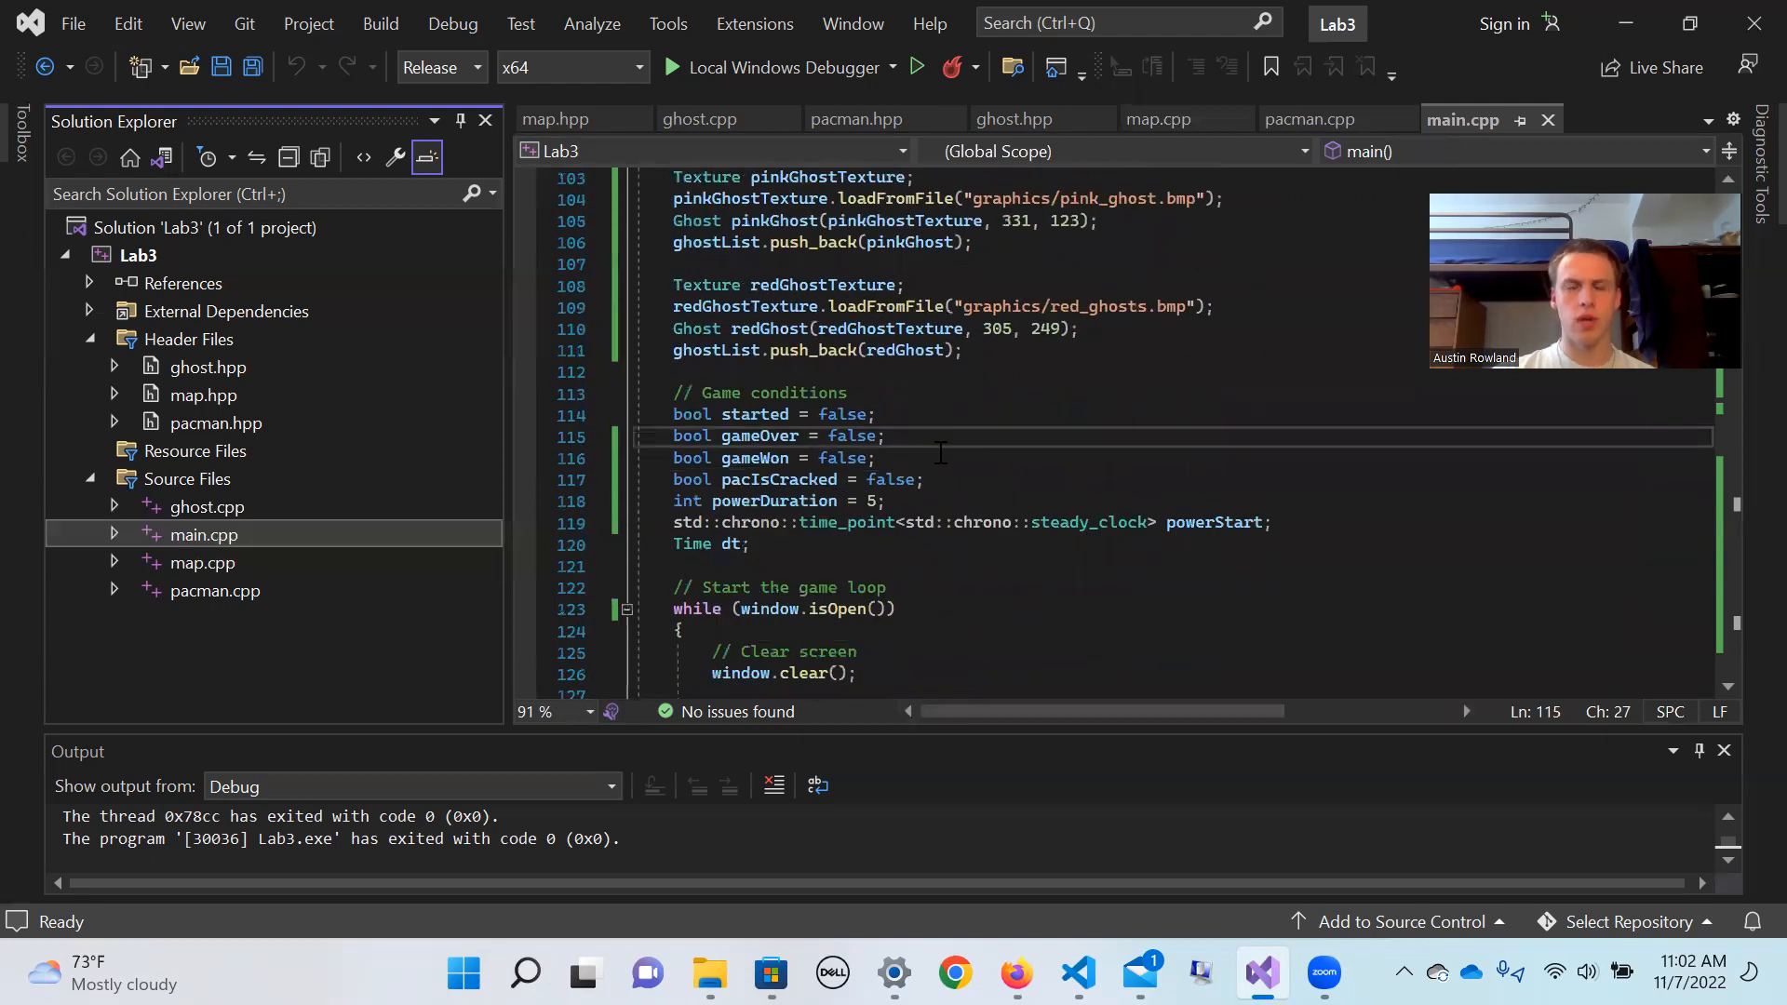
scroll(down, 3)
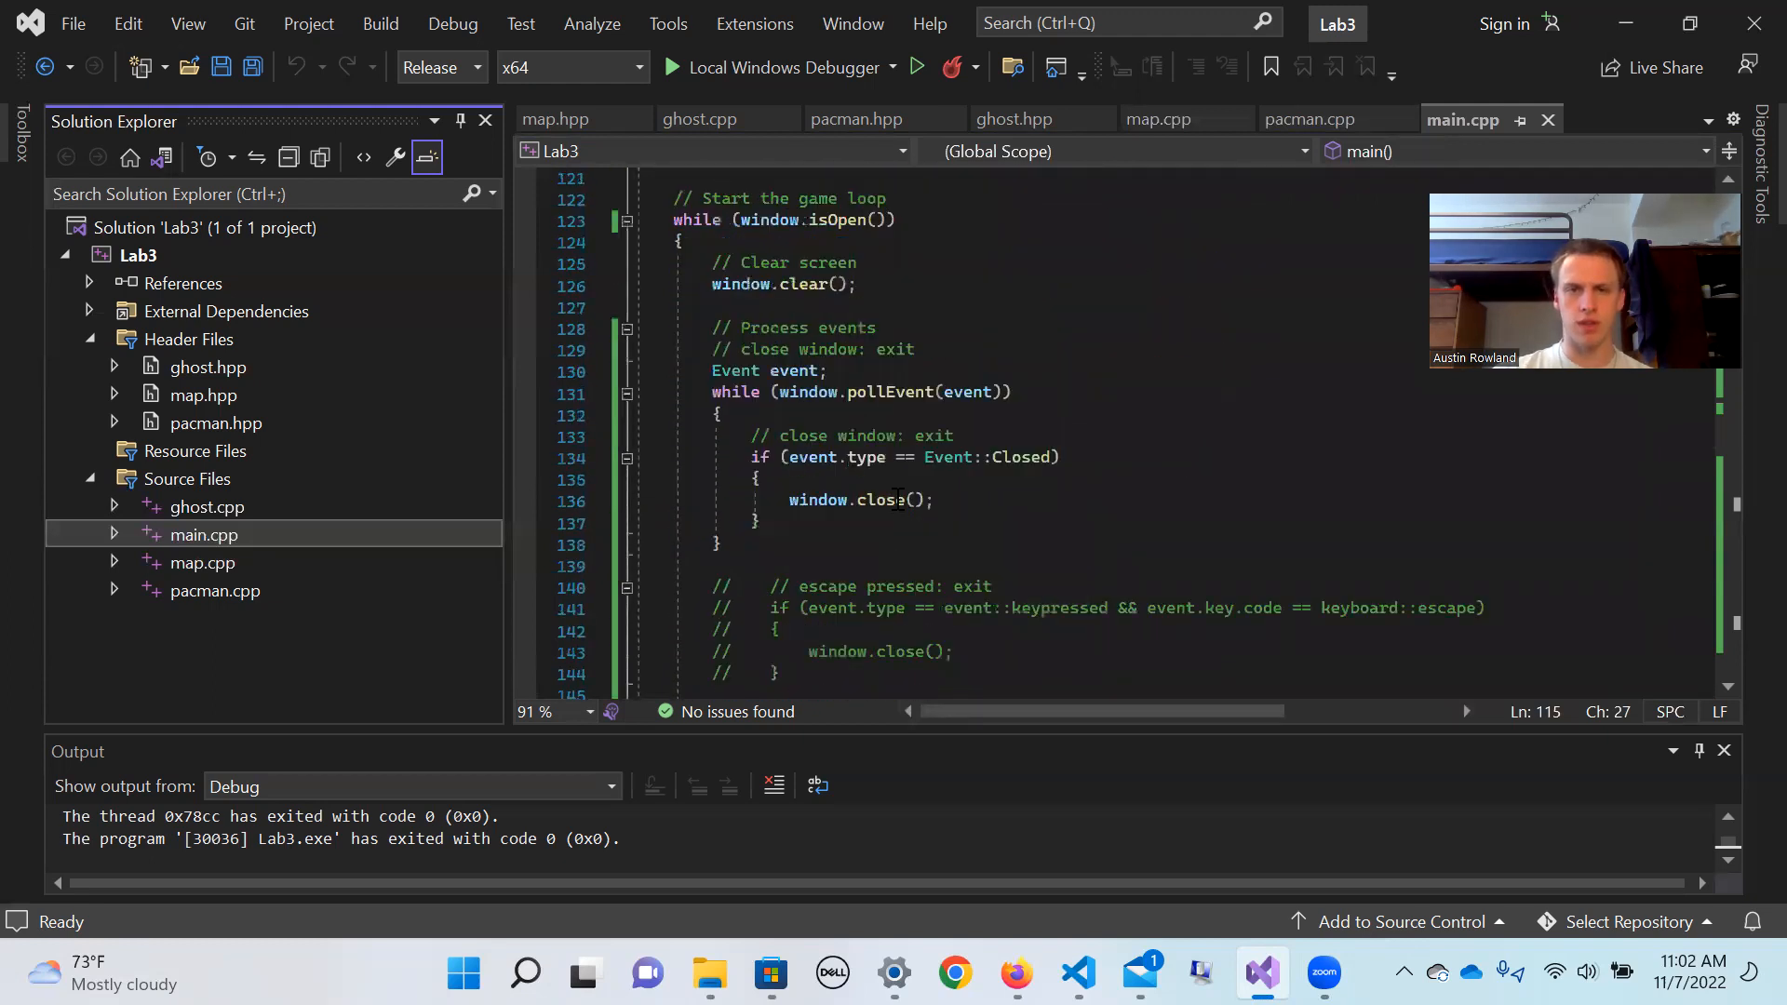
scroll(down, 3)
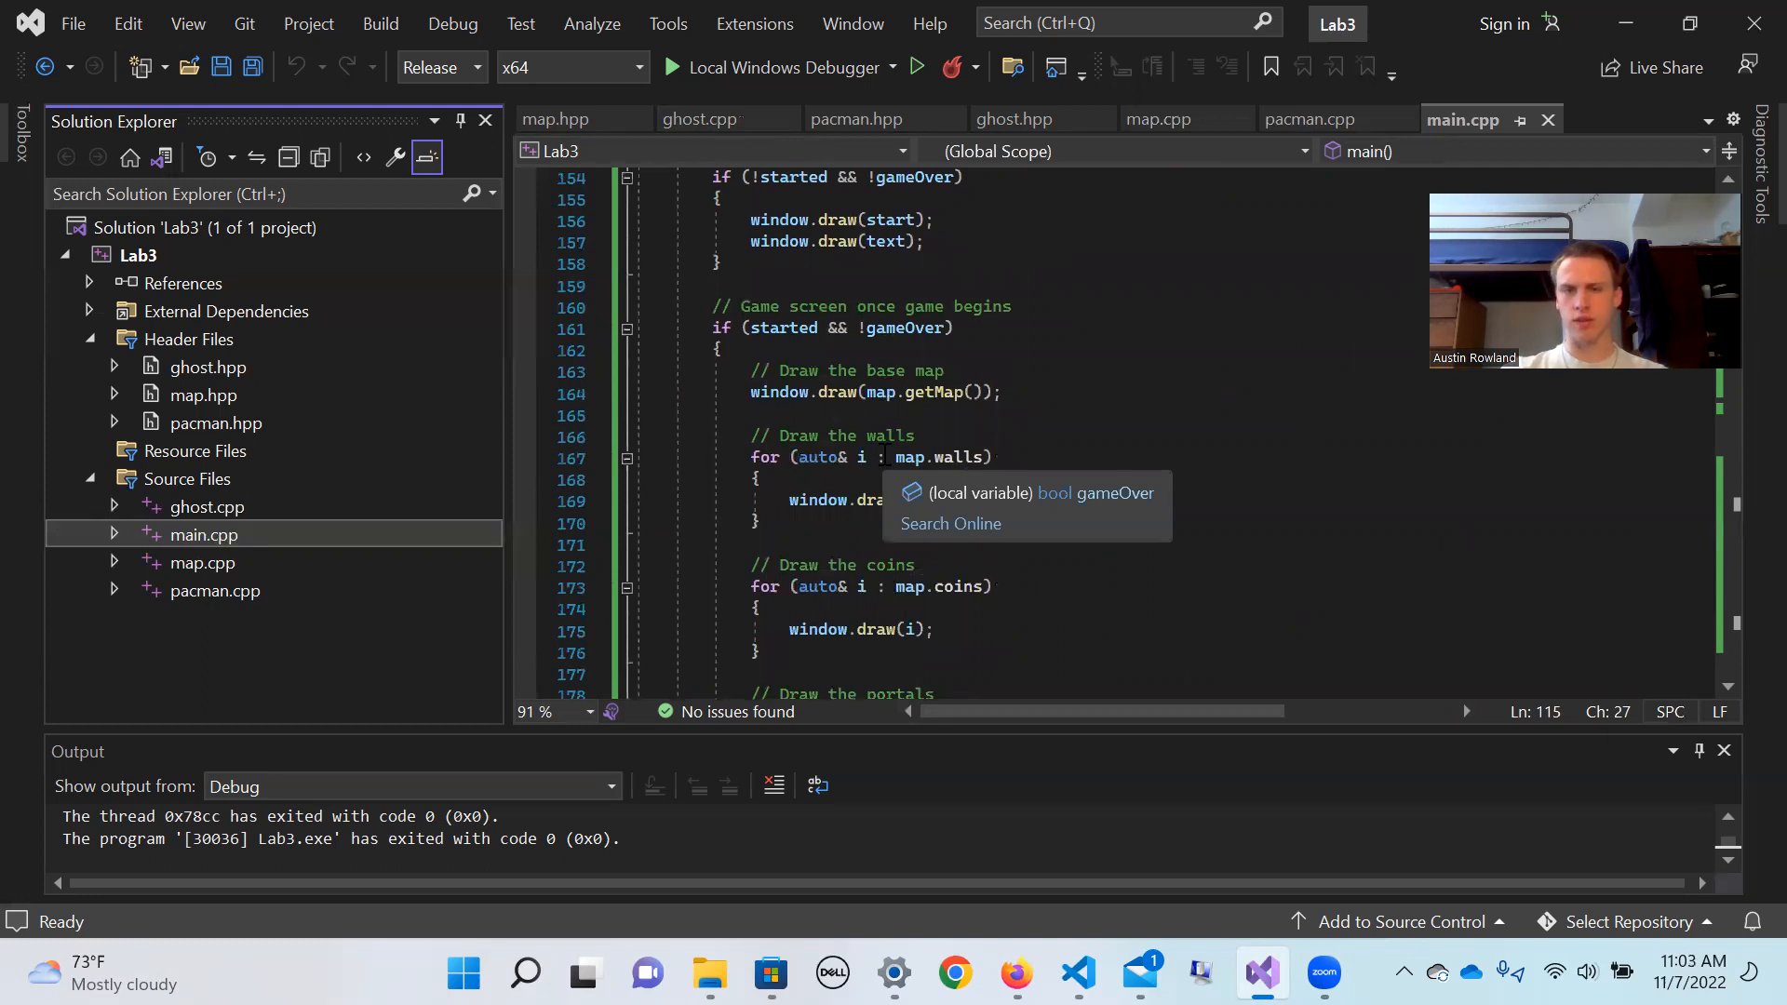
Scroll main.cpp from the Up/Down key handlers through wall collision checks to the portal teleport logic
scroll(down, 3)
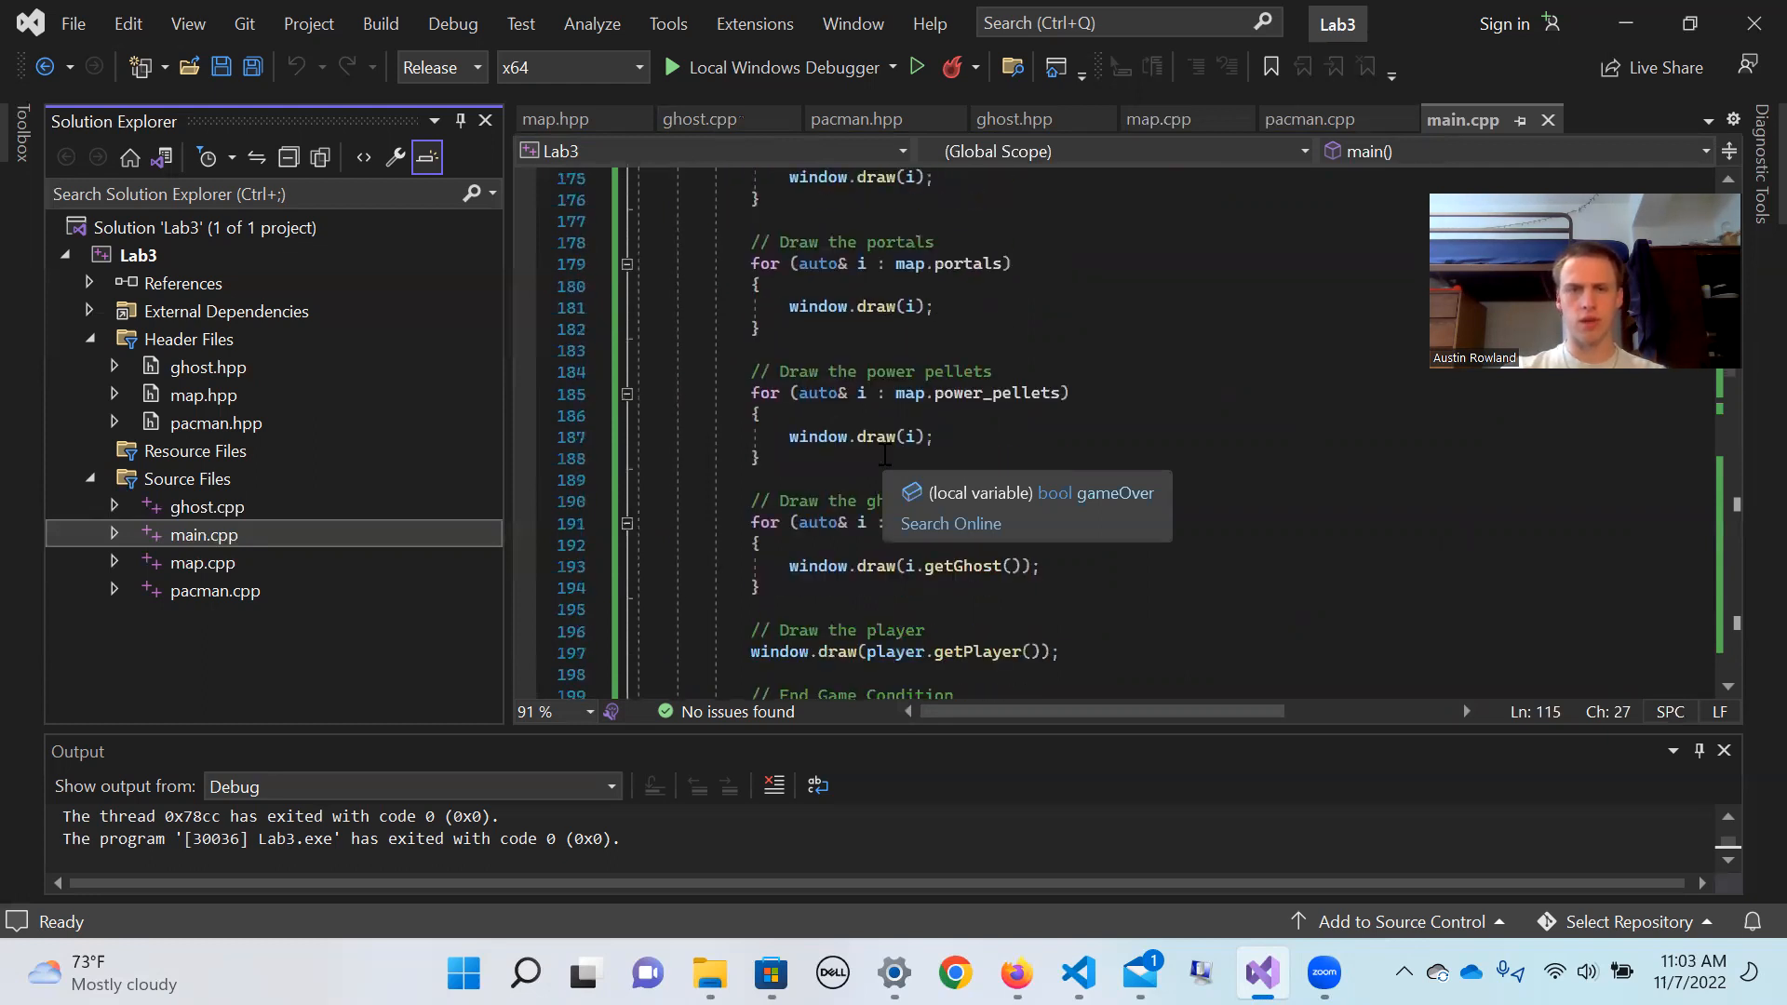
scroll(down, 3)
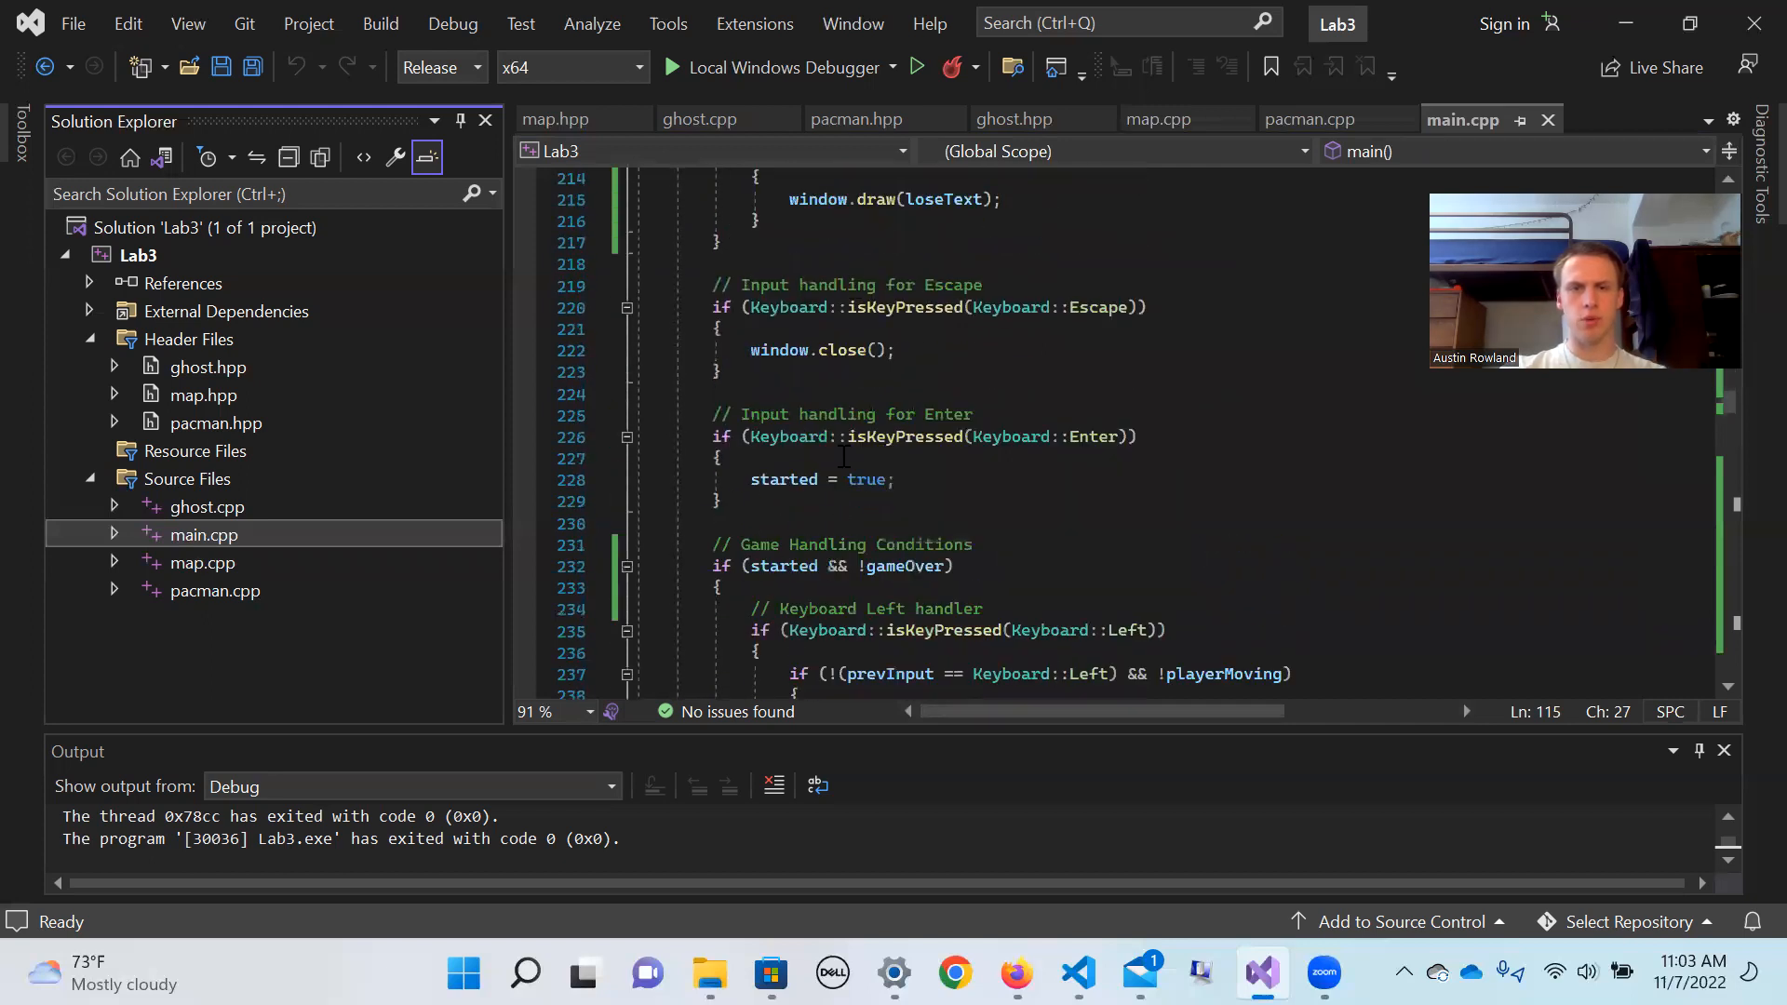
scroll(down, 3)
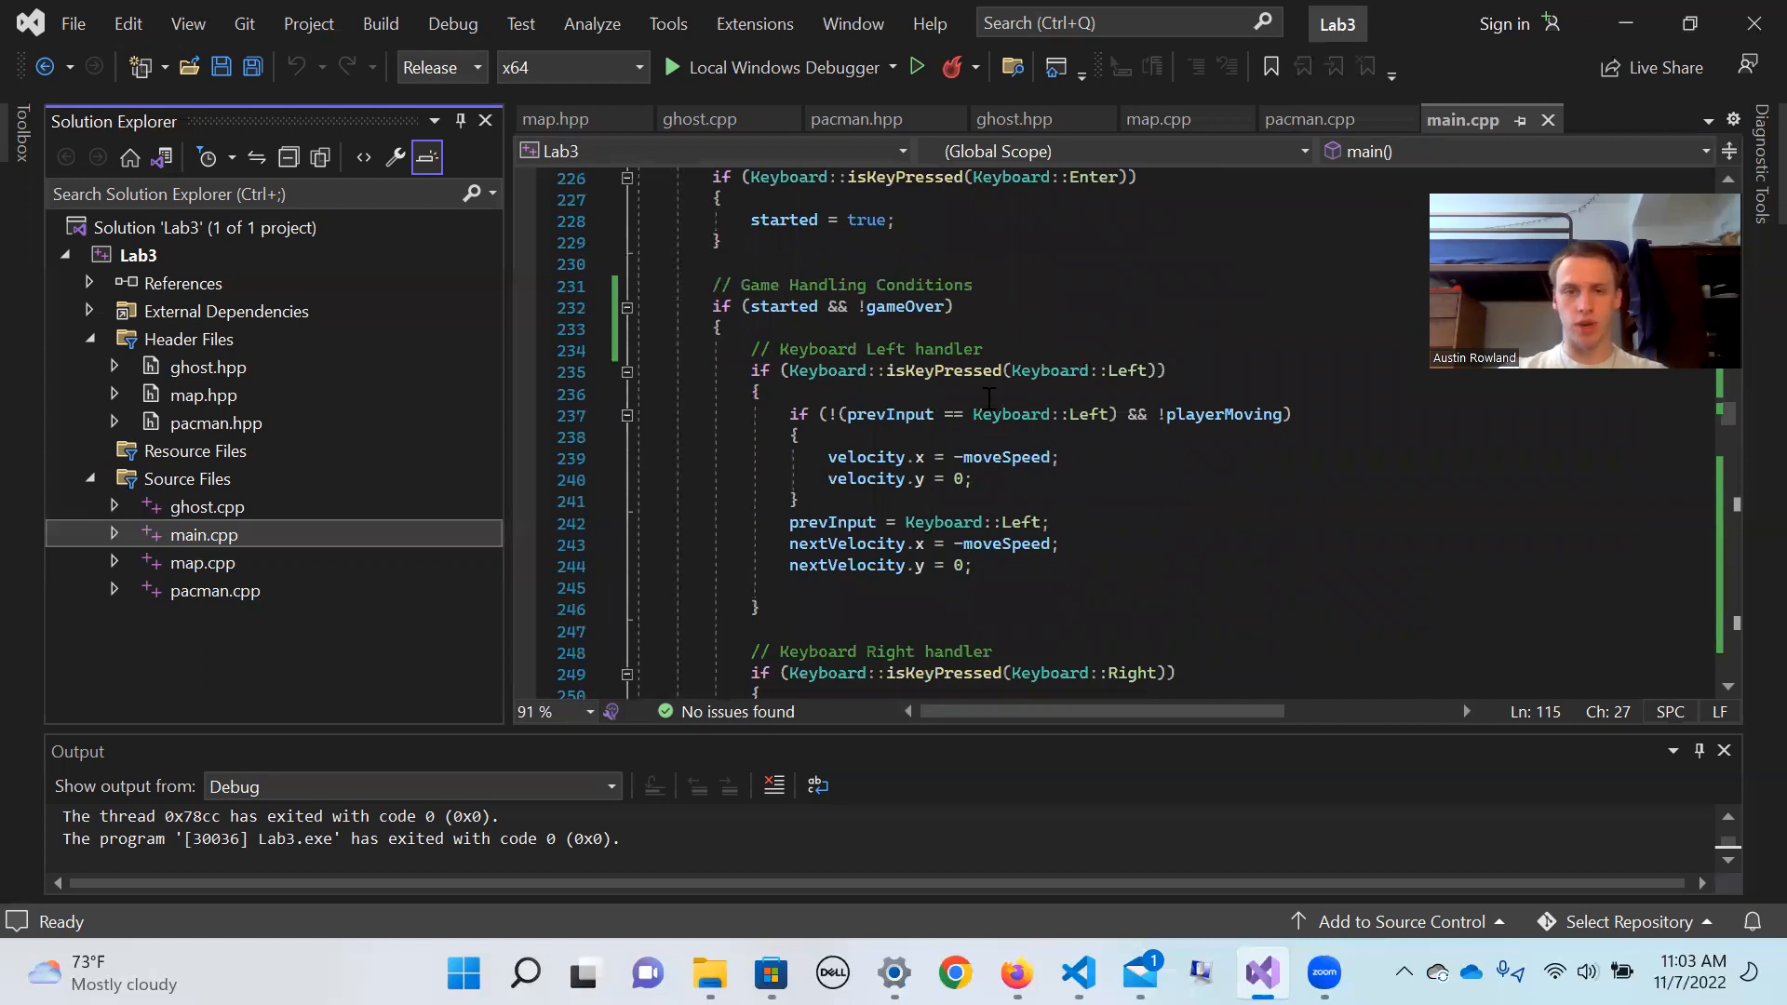
scroll(down, 3)
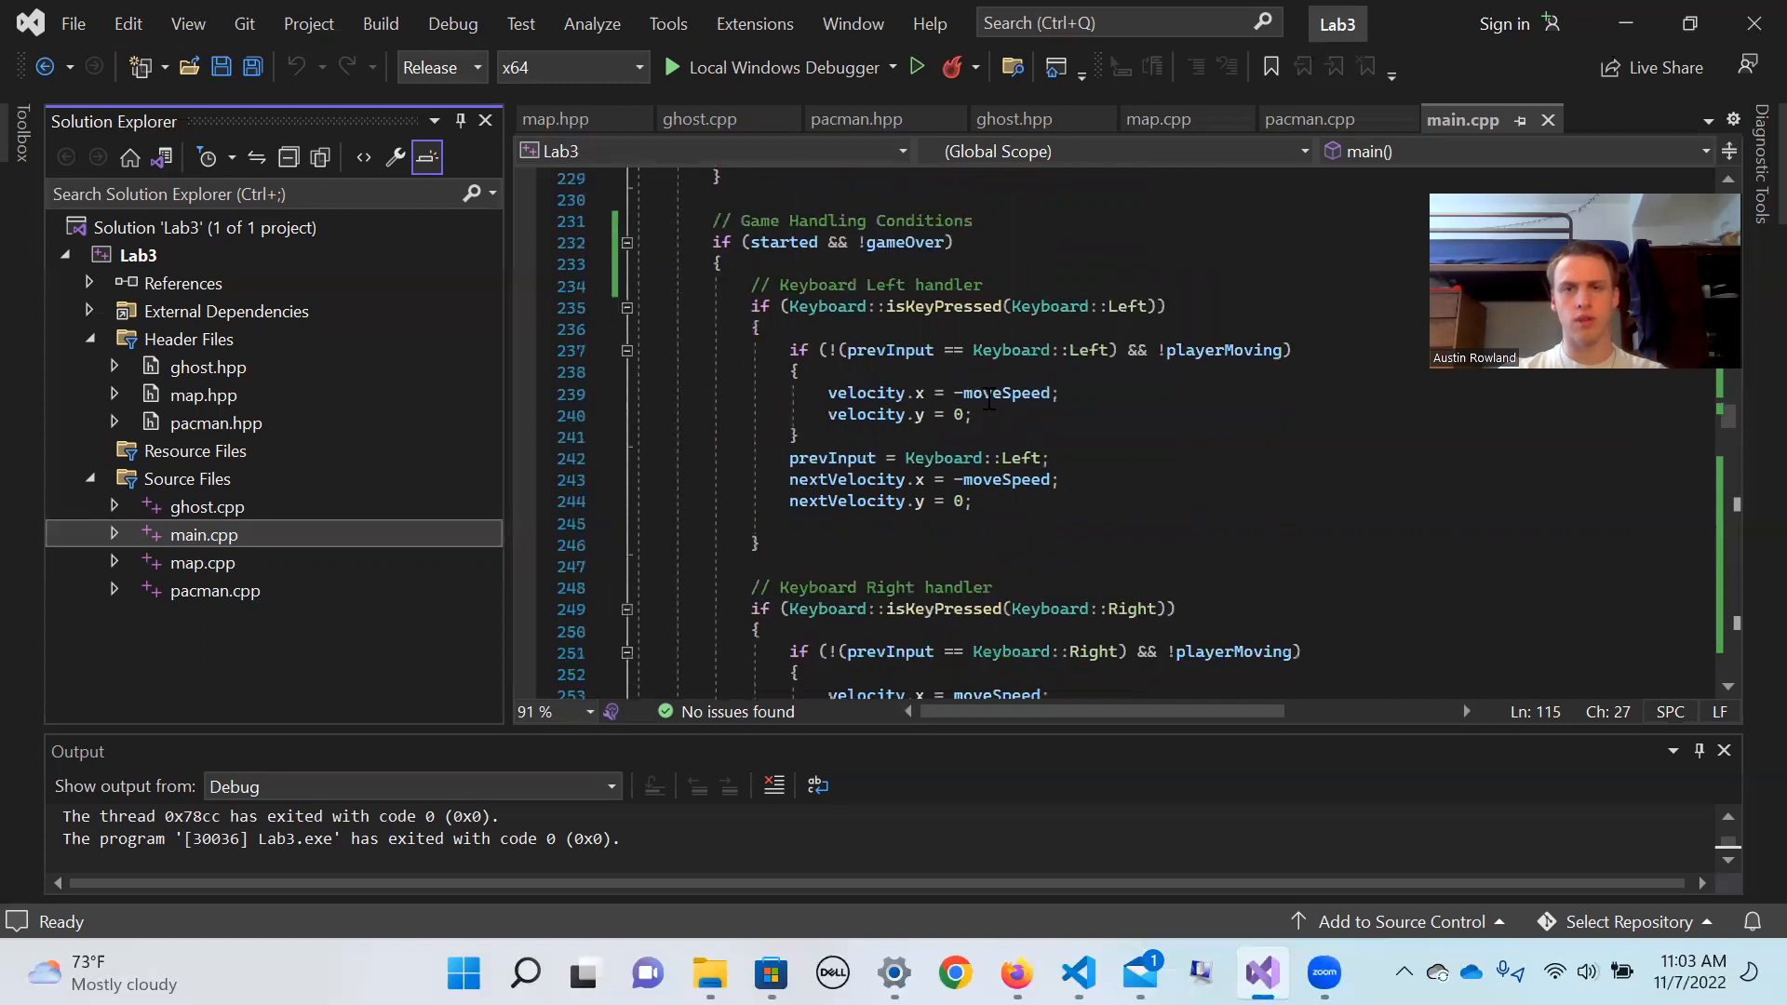
scroll(down, 3)
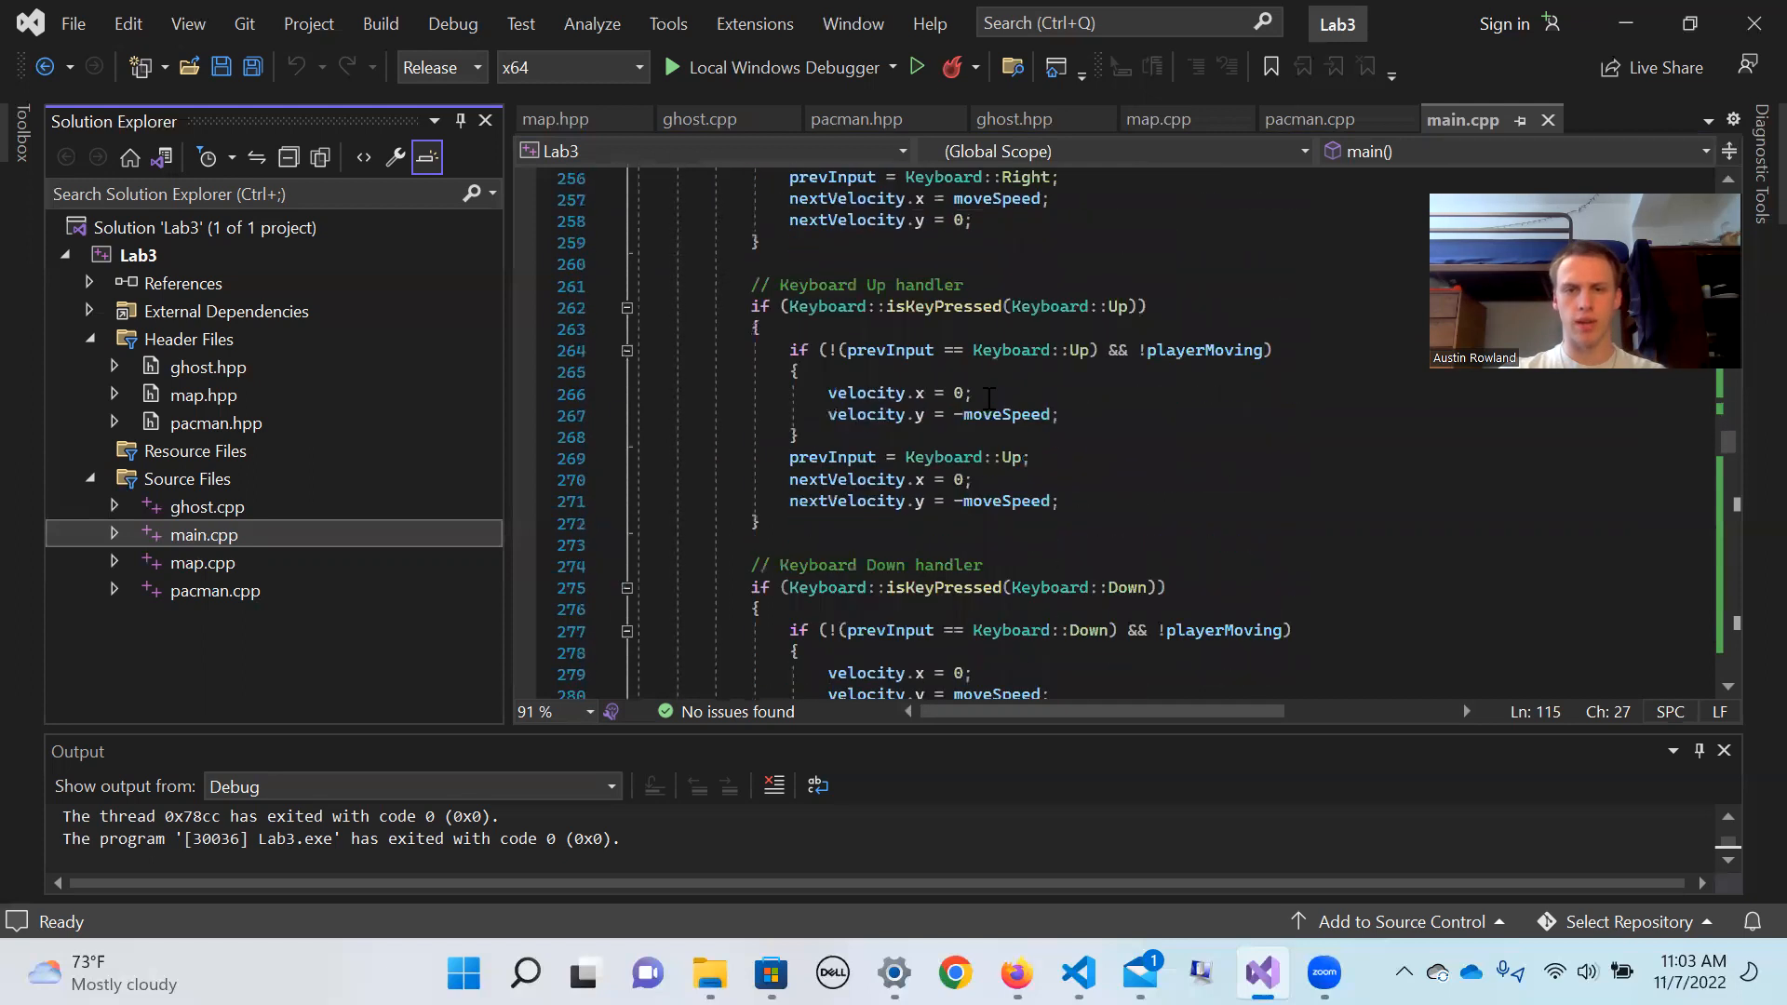
scroll(down, 3)
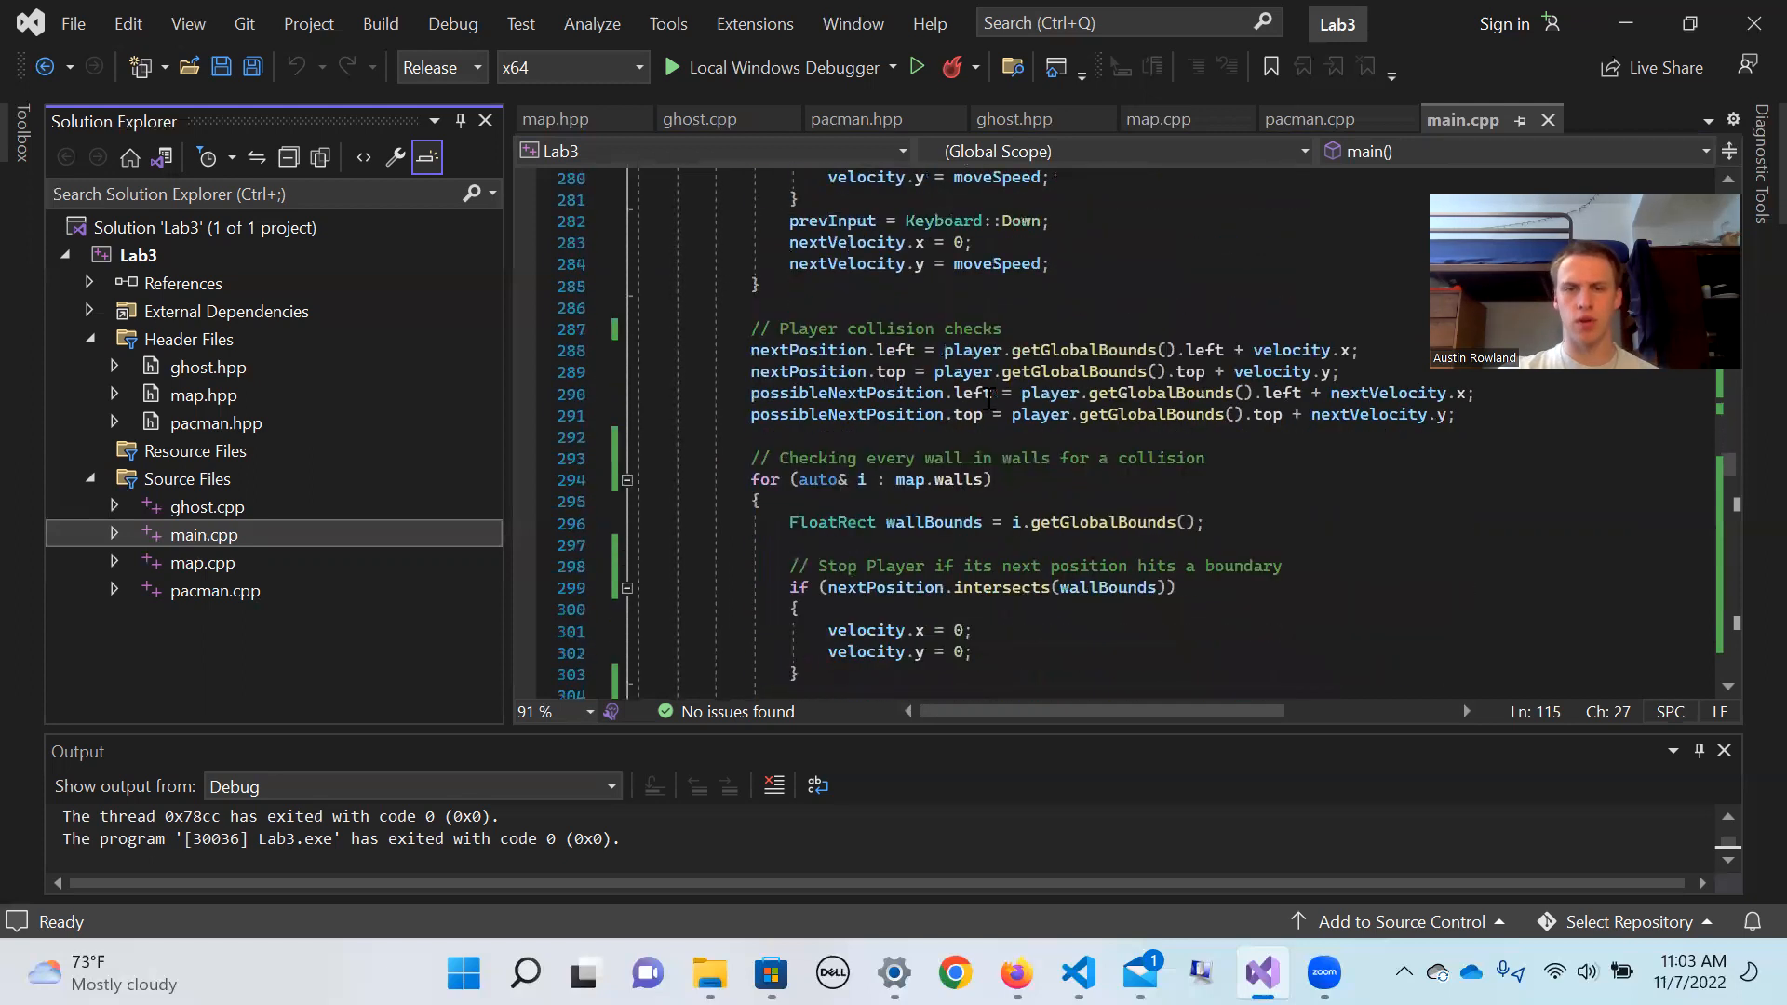
scroll(down, 3)
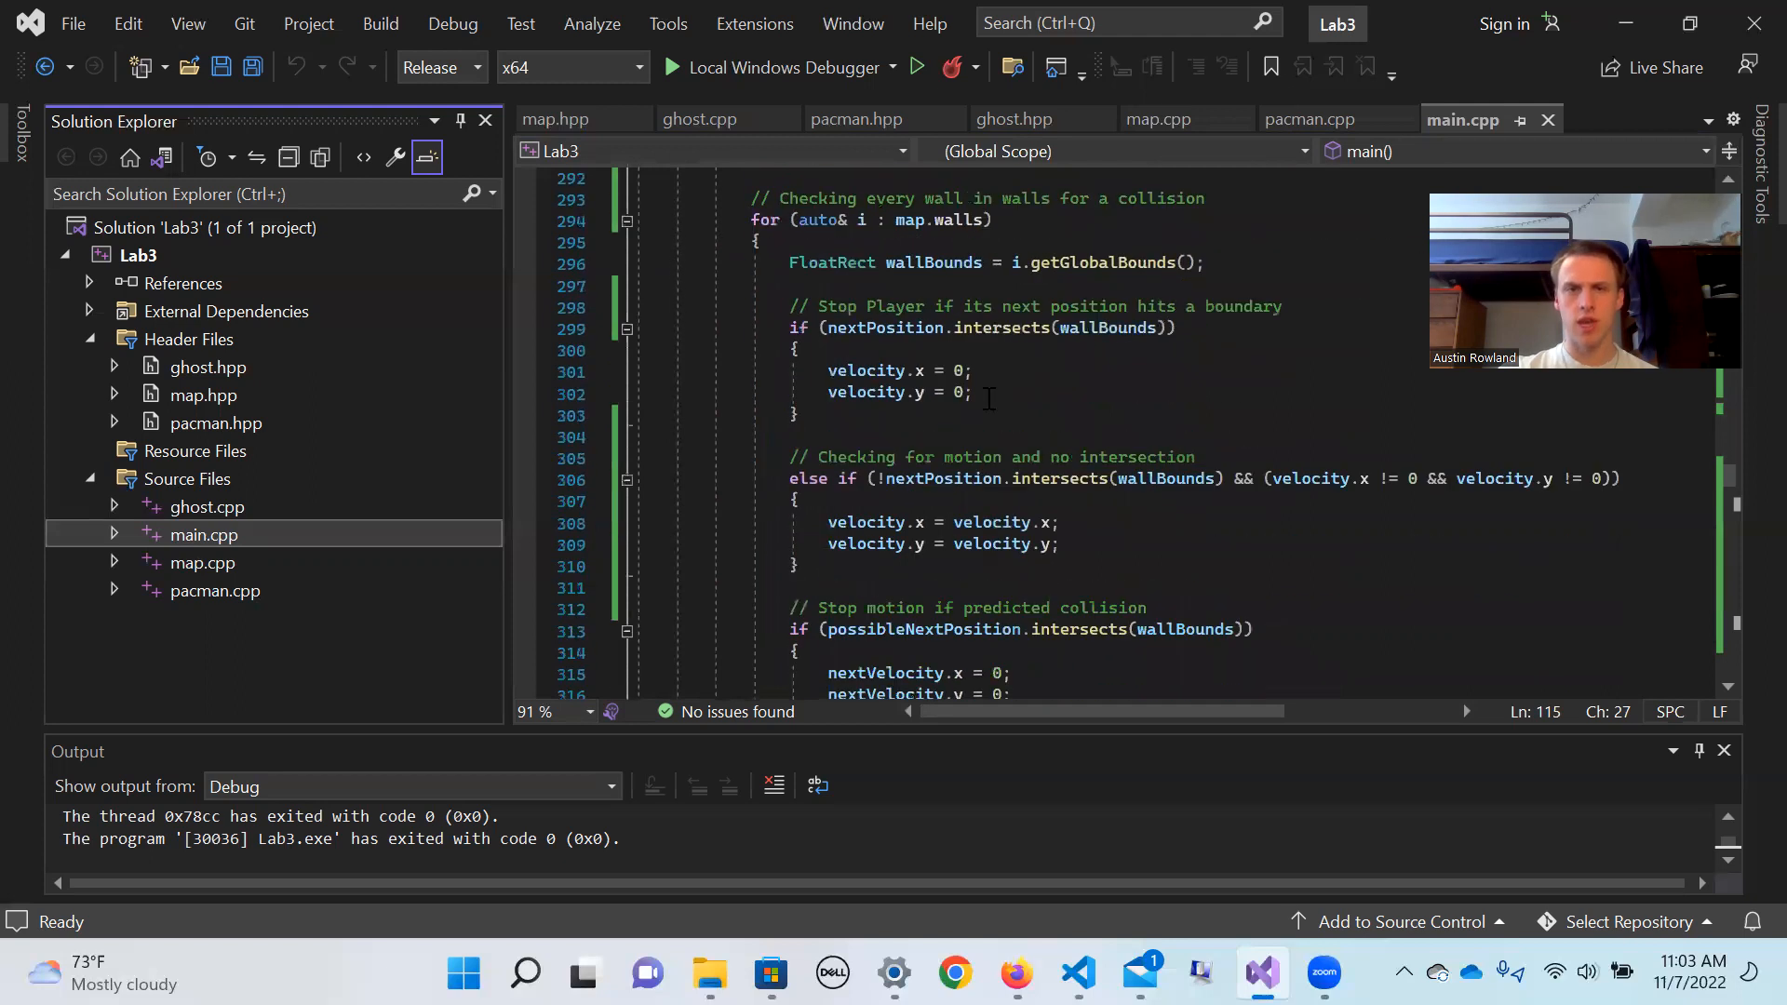
scroll(down, 3)
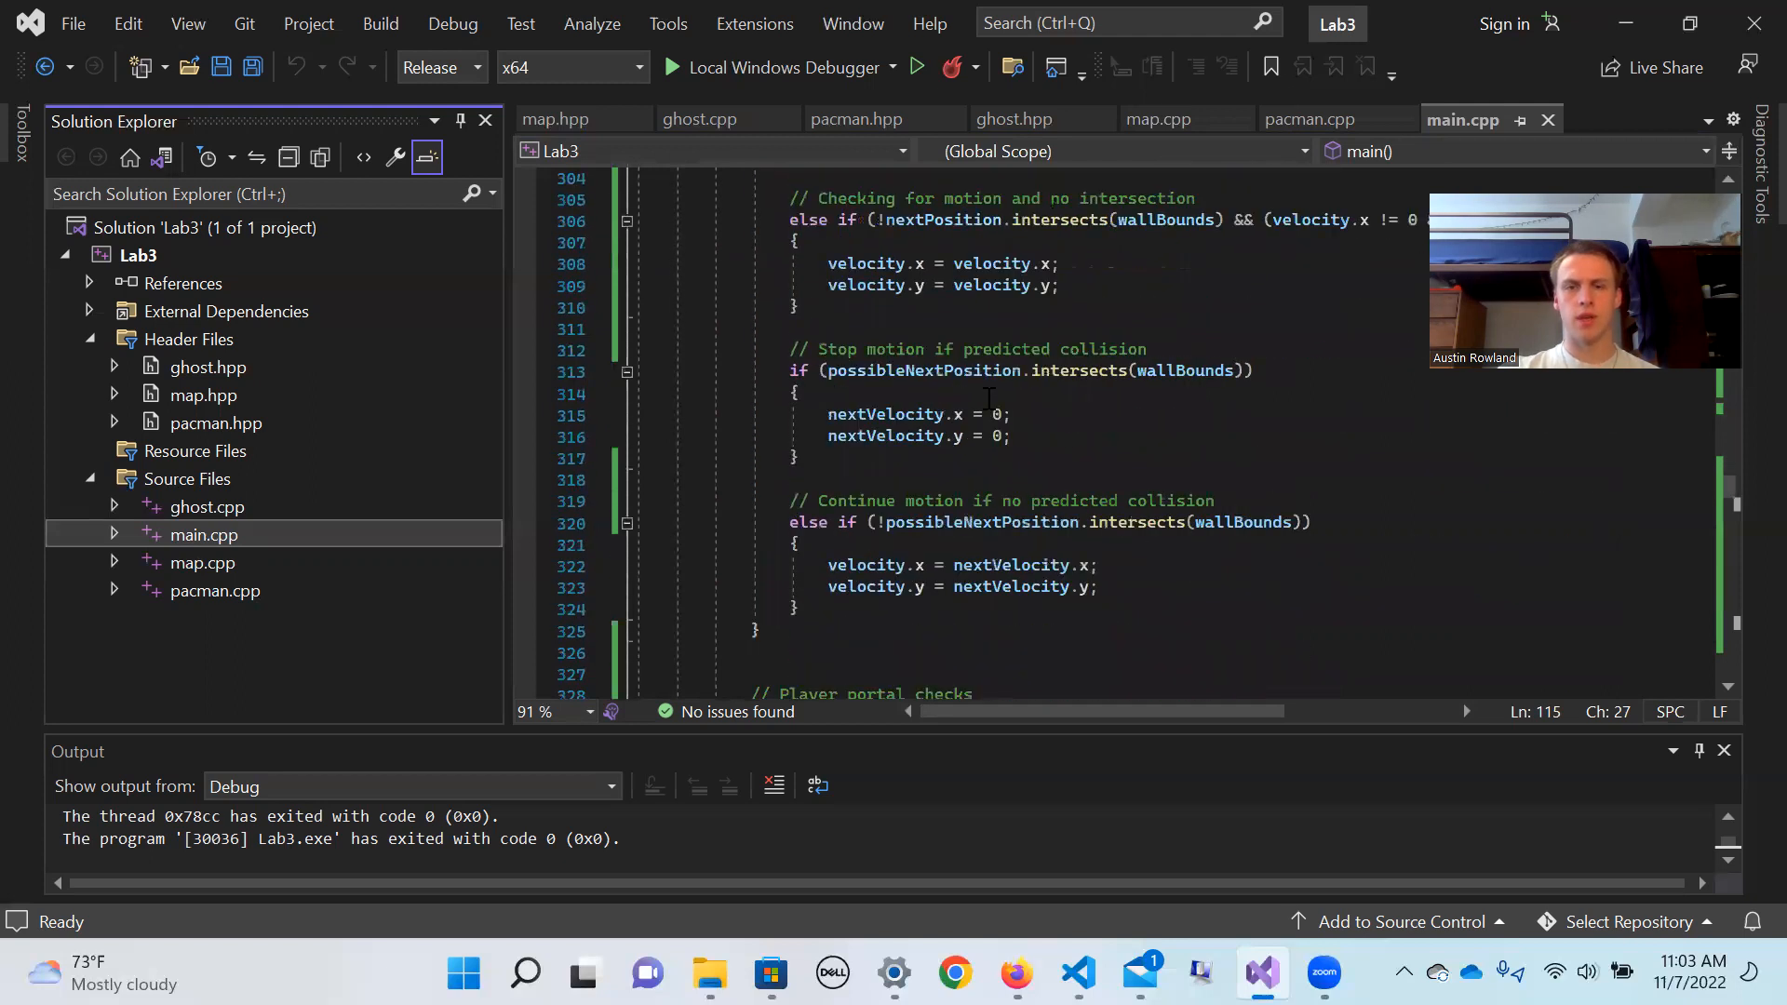
scroll(down, 3)
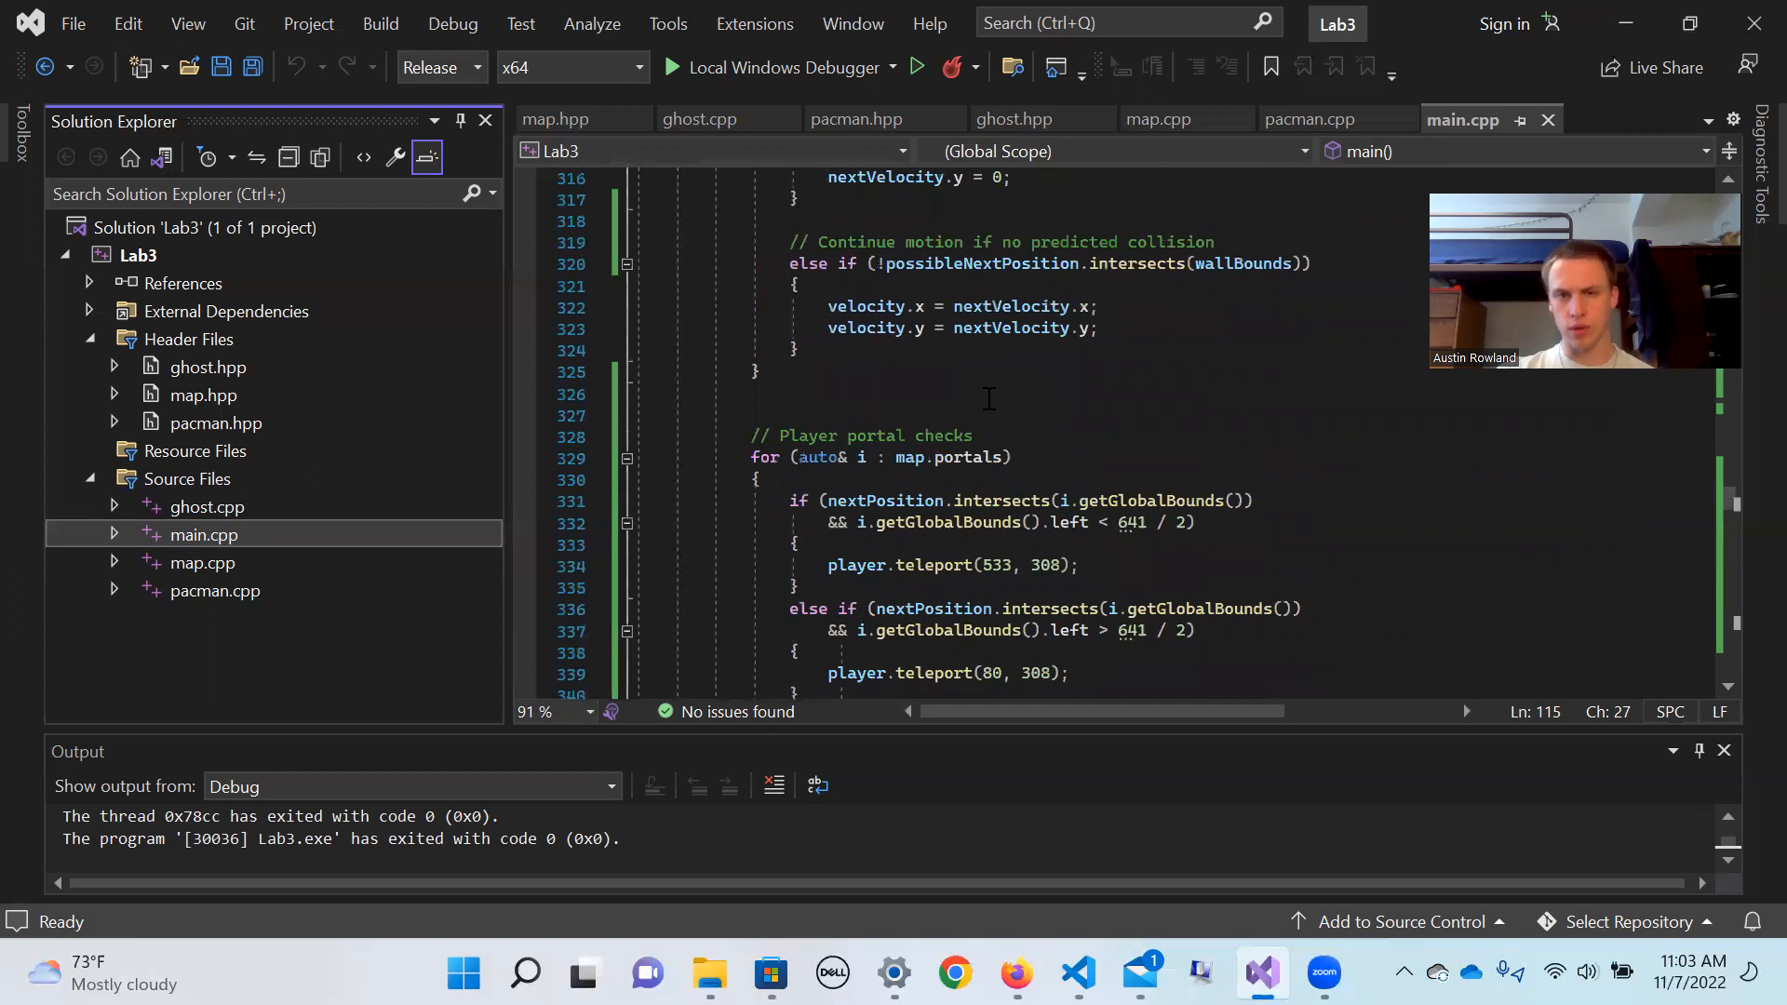
scroll(down, 3)
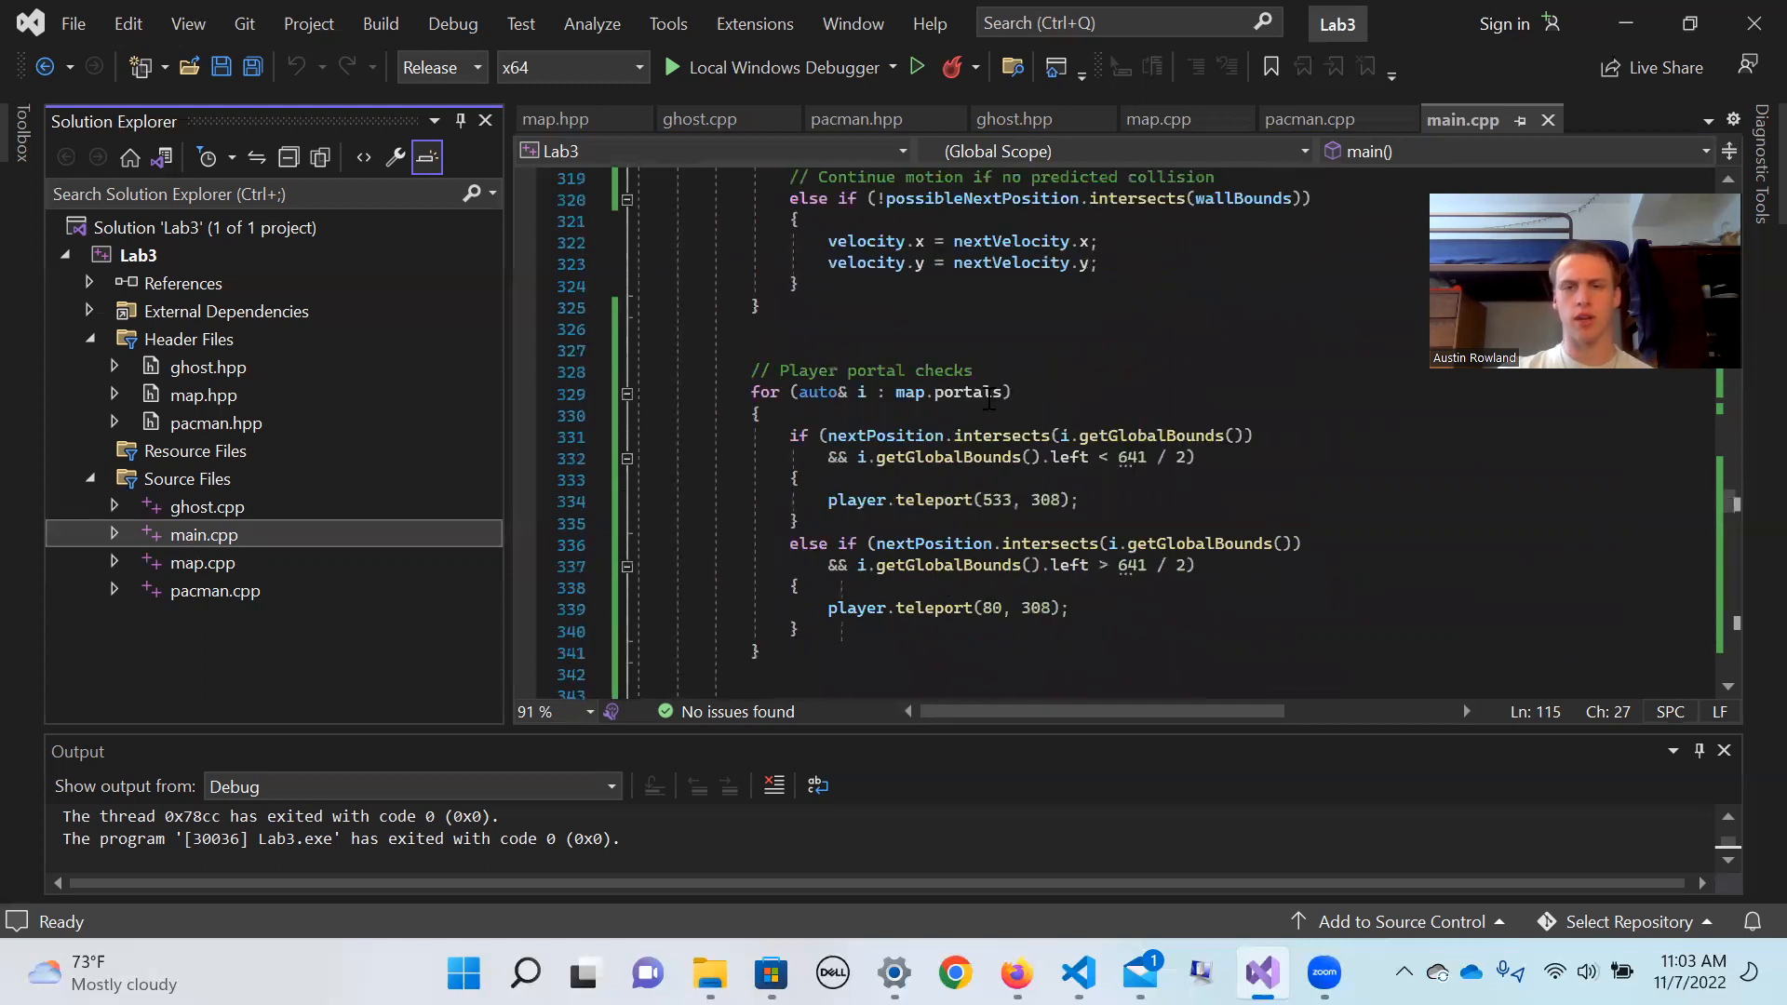
scroll(down, 3)
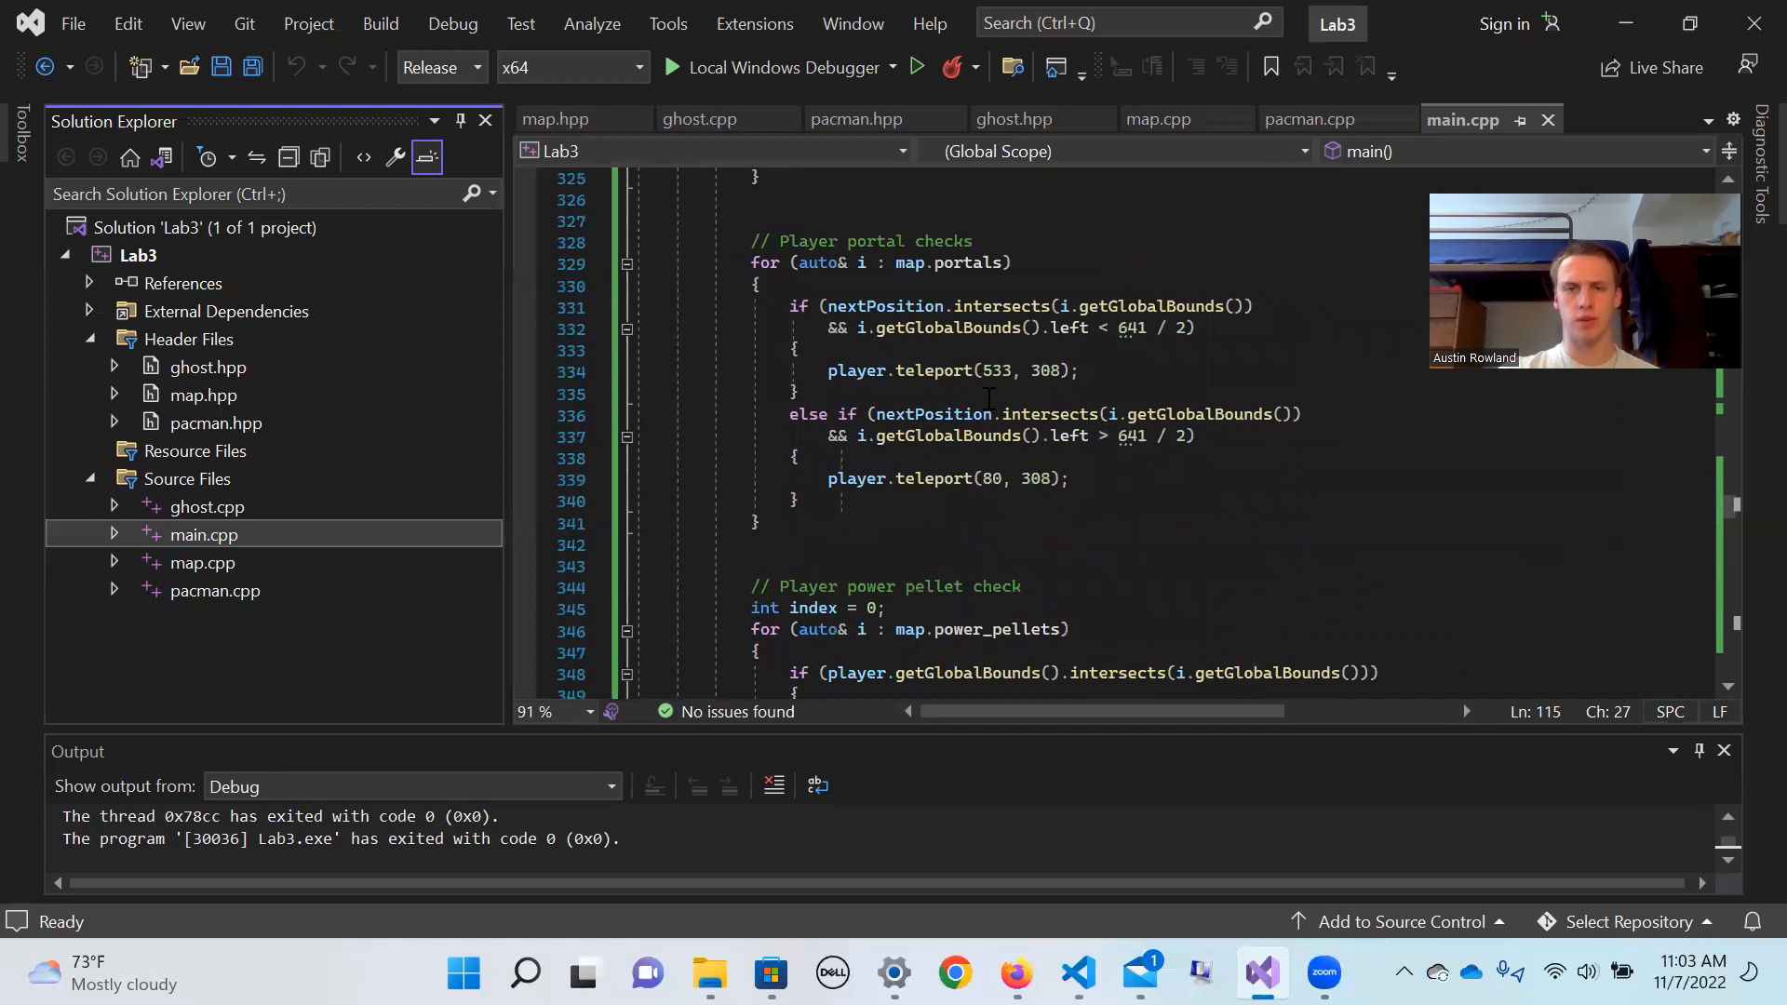
Scroll main.cpp past the power pellet check and coin removal into the ghost Left/Right/Up/Down handlers
scroll(down, 3)
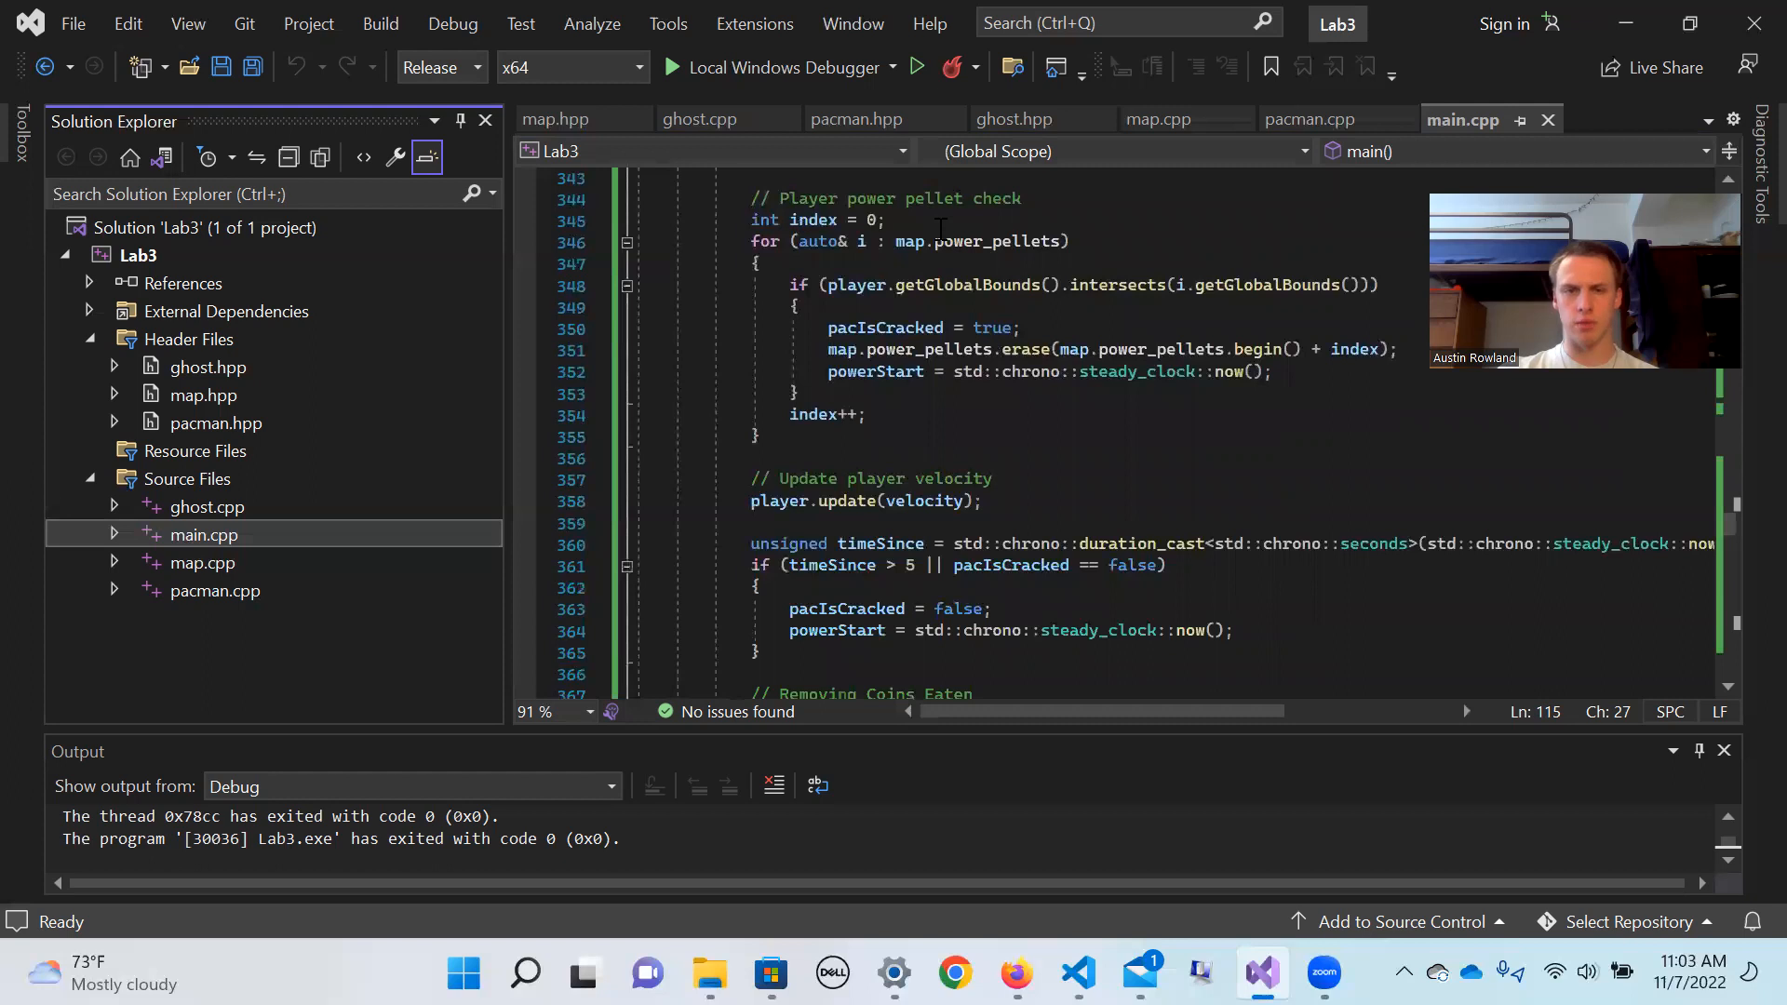
scroll(down, 3)
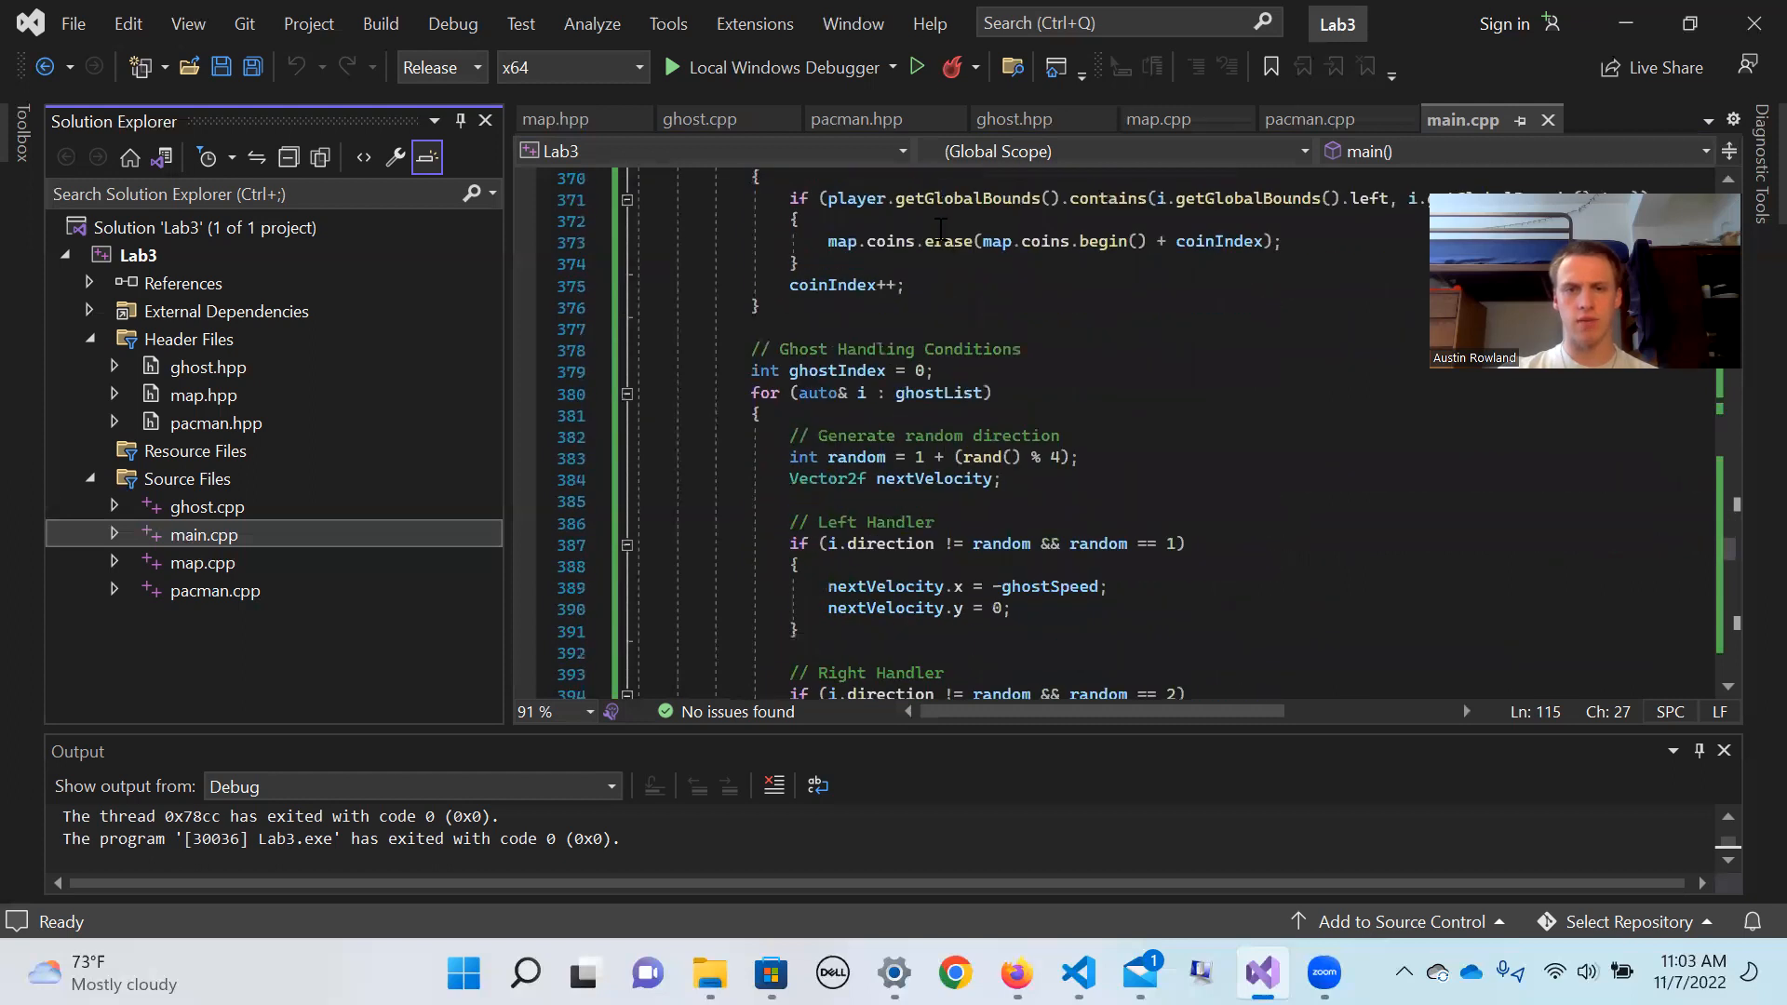
scroll(down, 3)
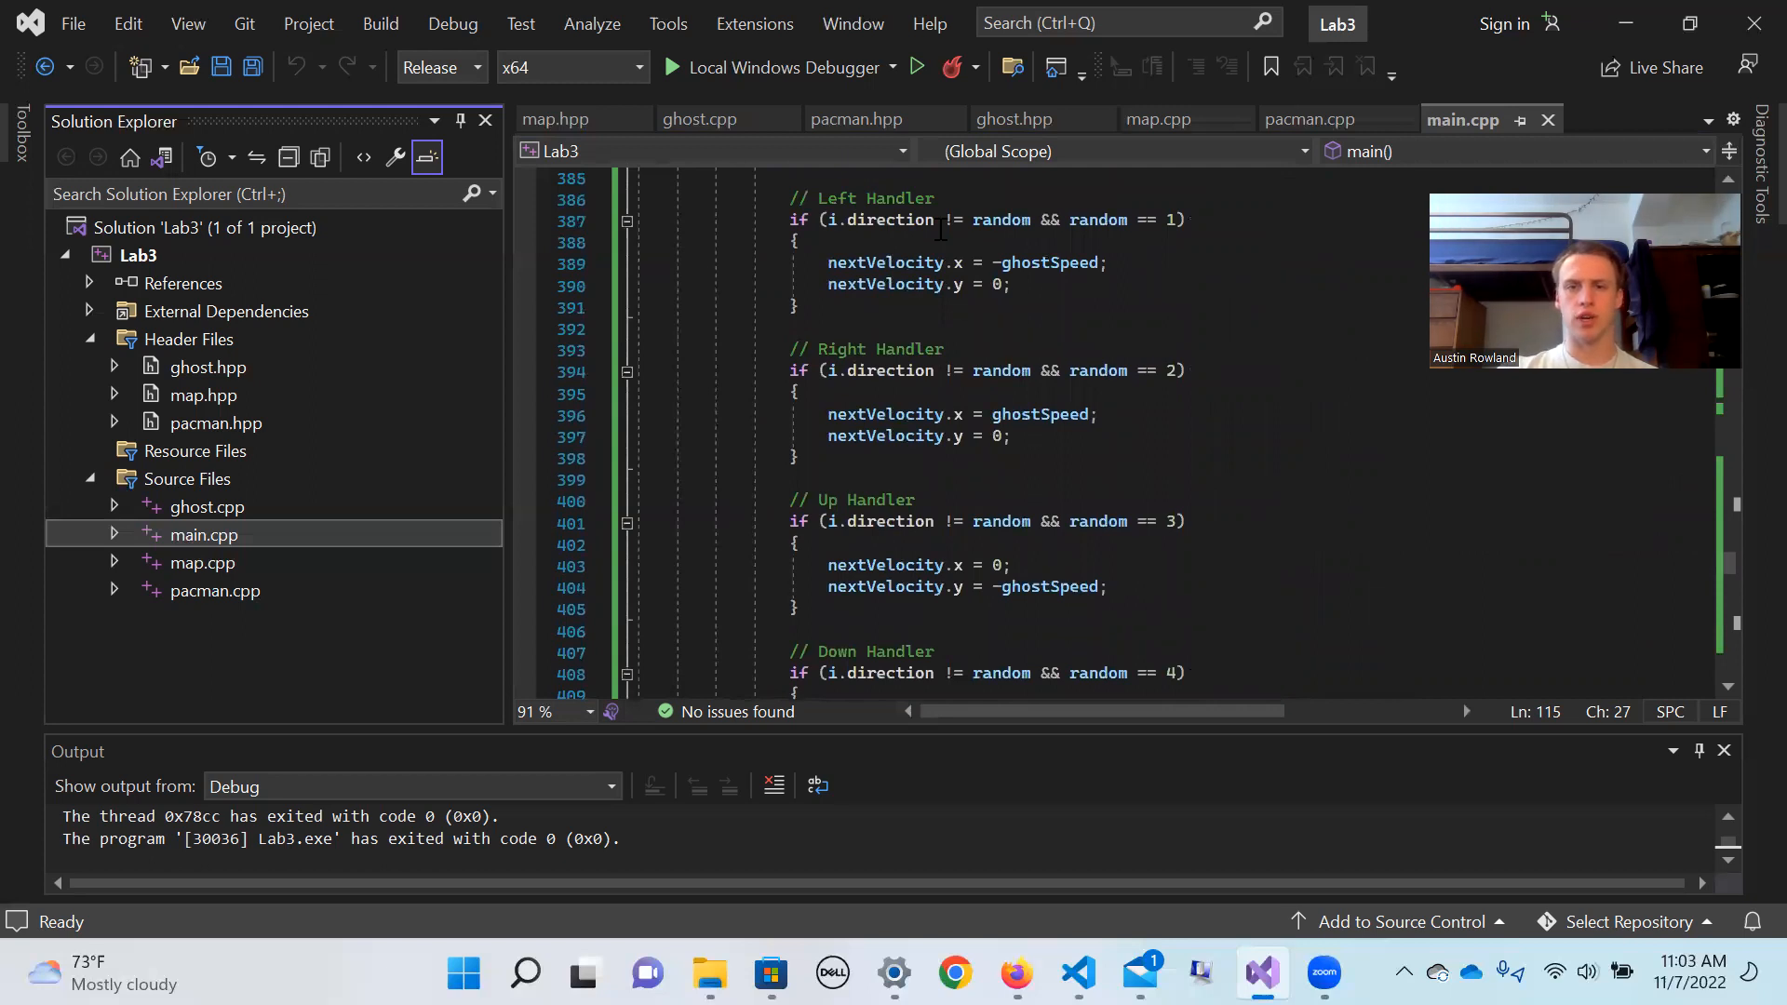
scroll(down, 3)
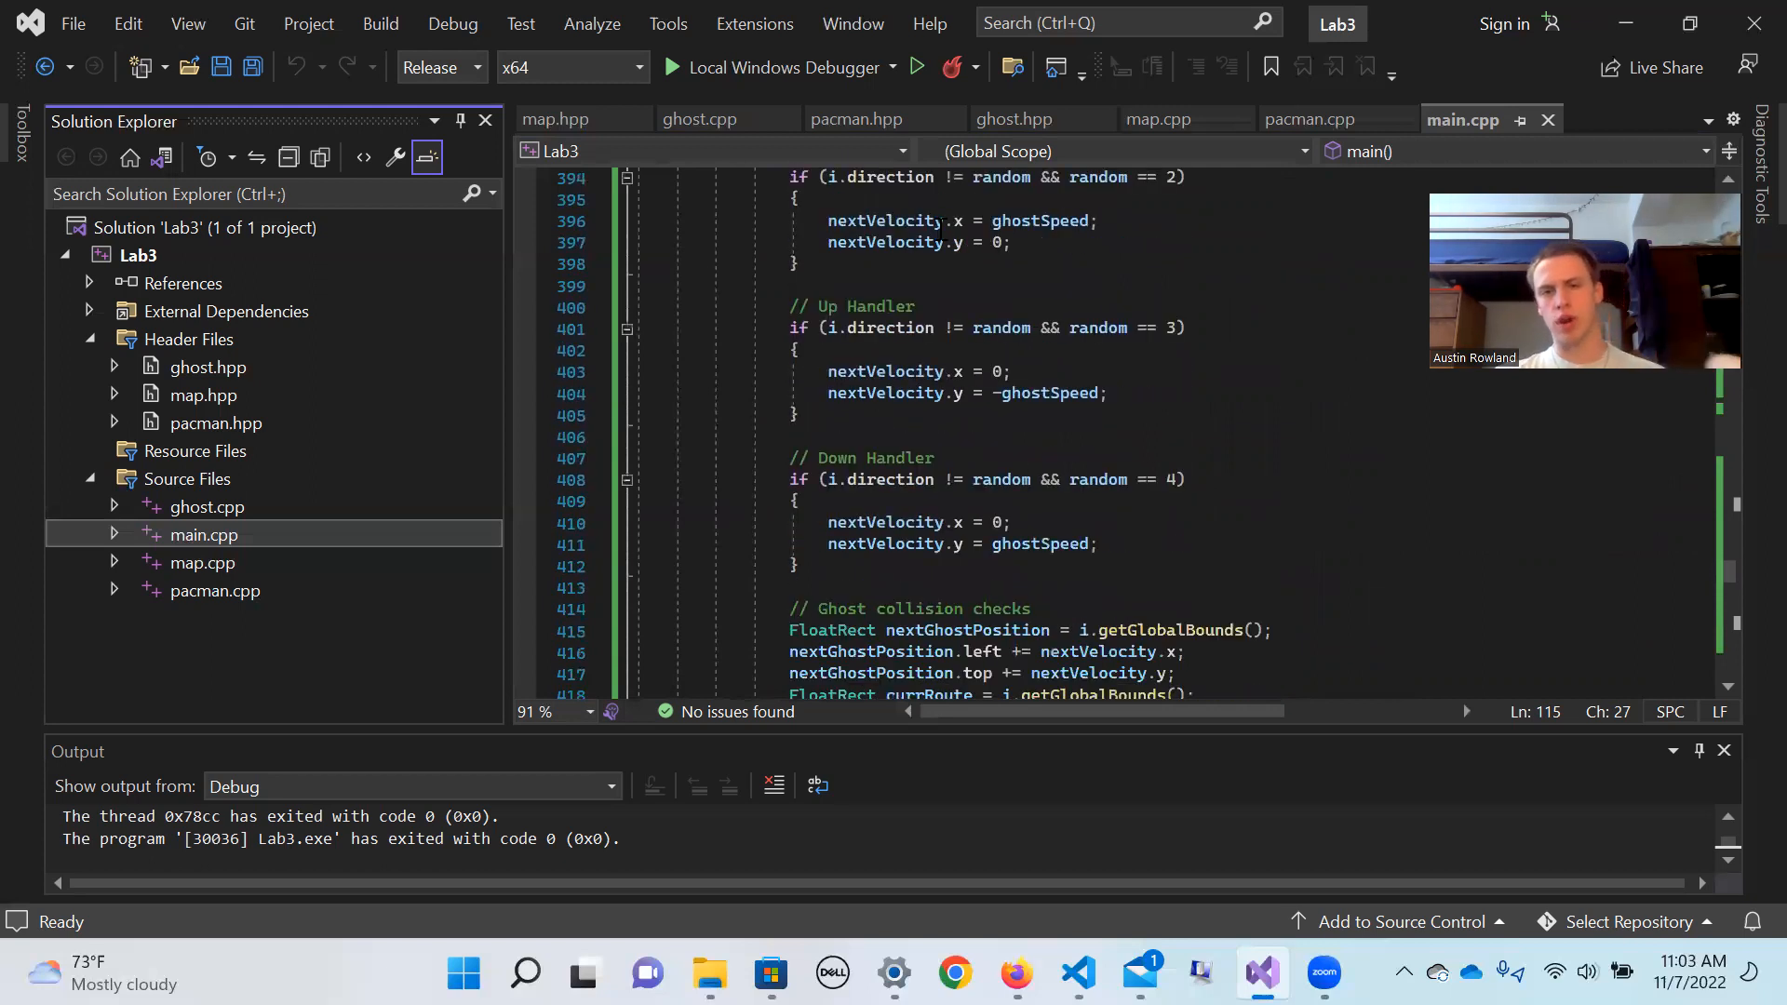
scroll(down, 3)
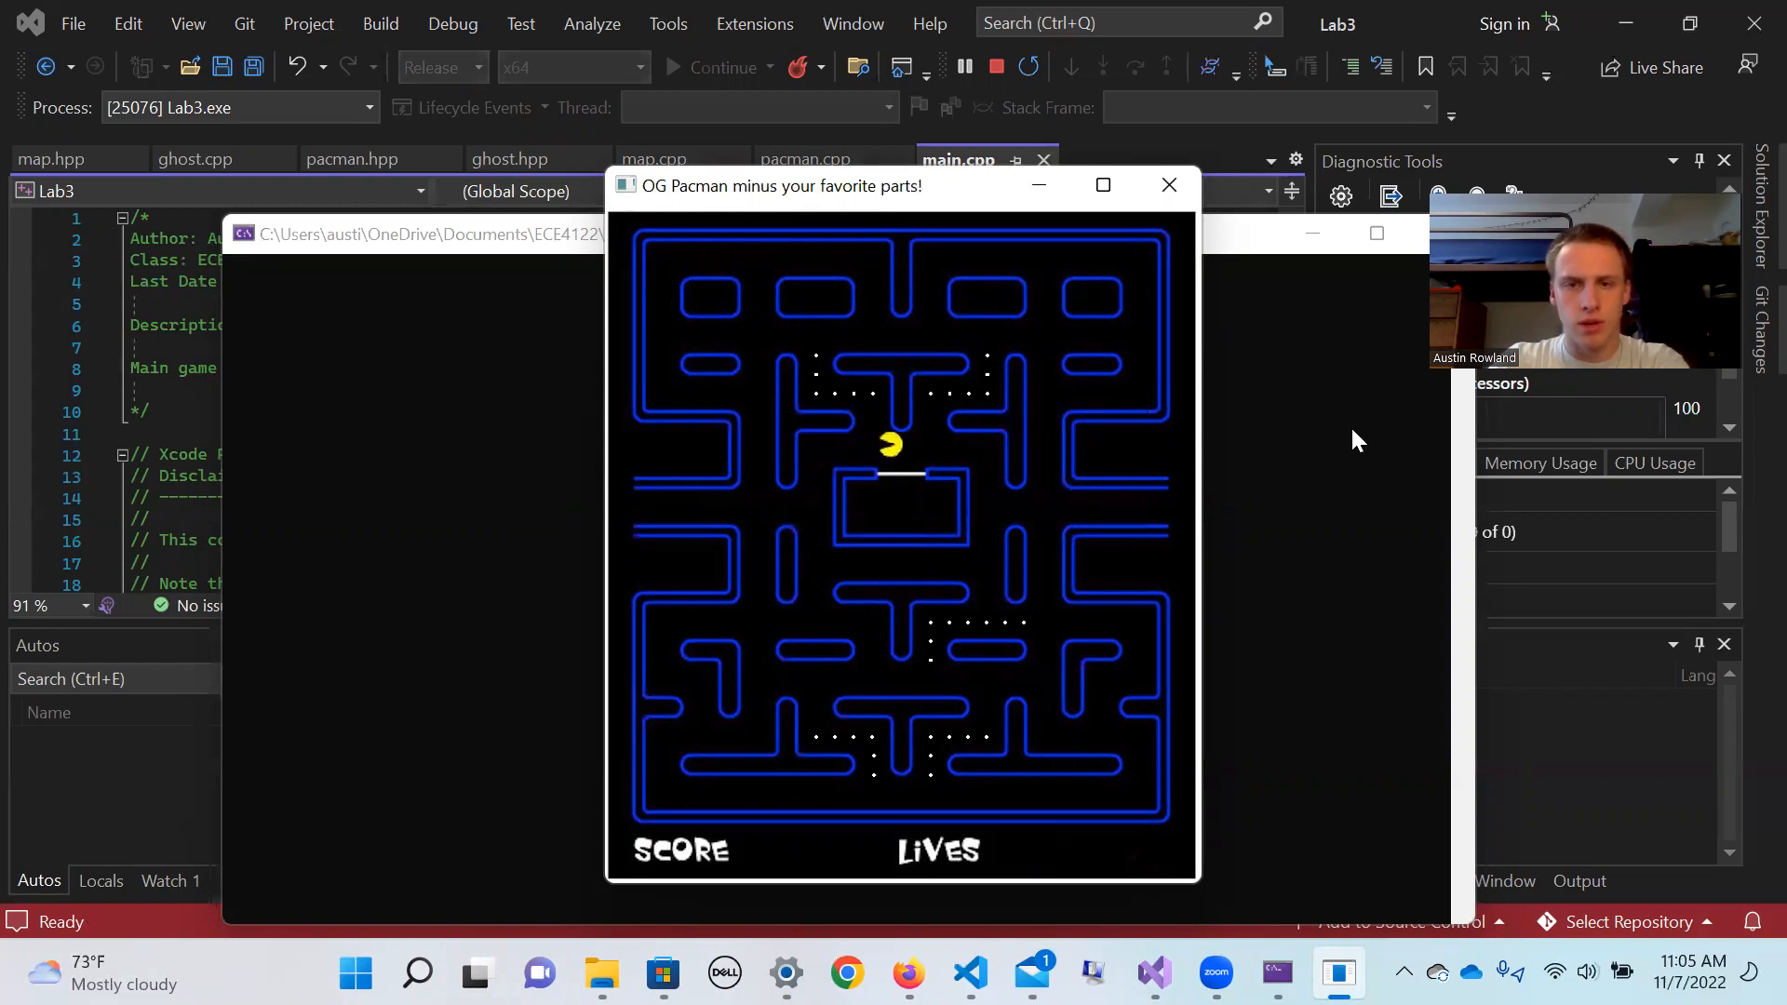
Steer Pac-Man down, up to the top dots, then back down through the maze with arrow keys
key(Right)
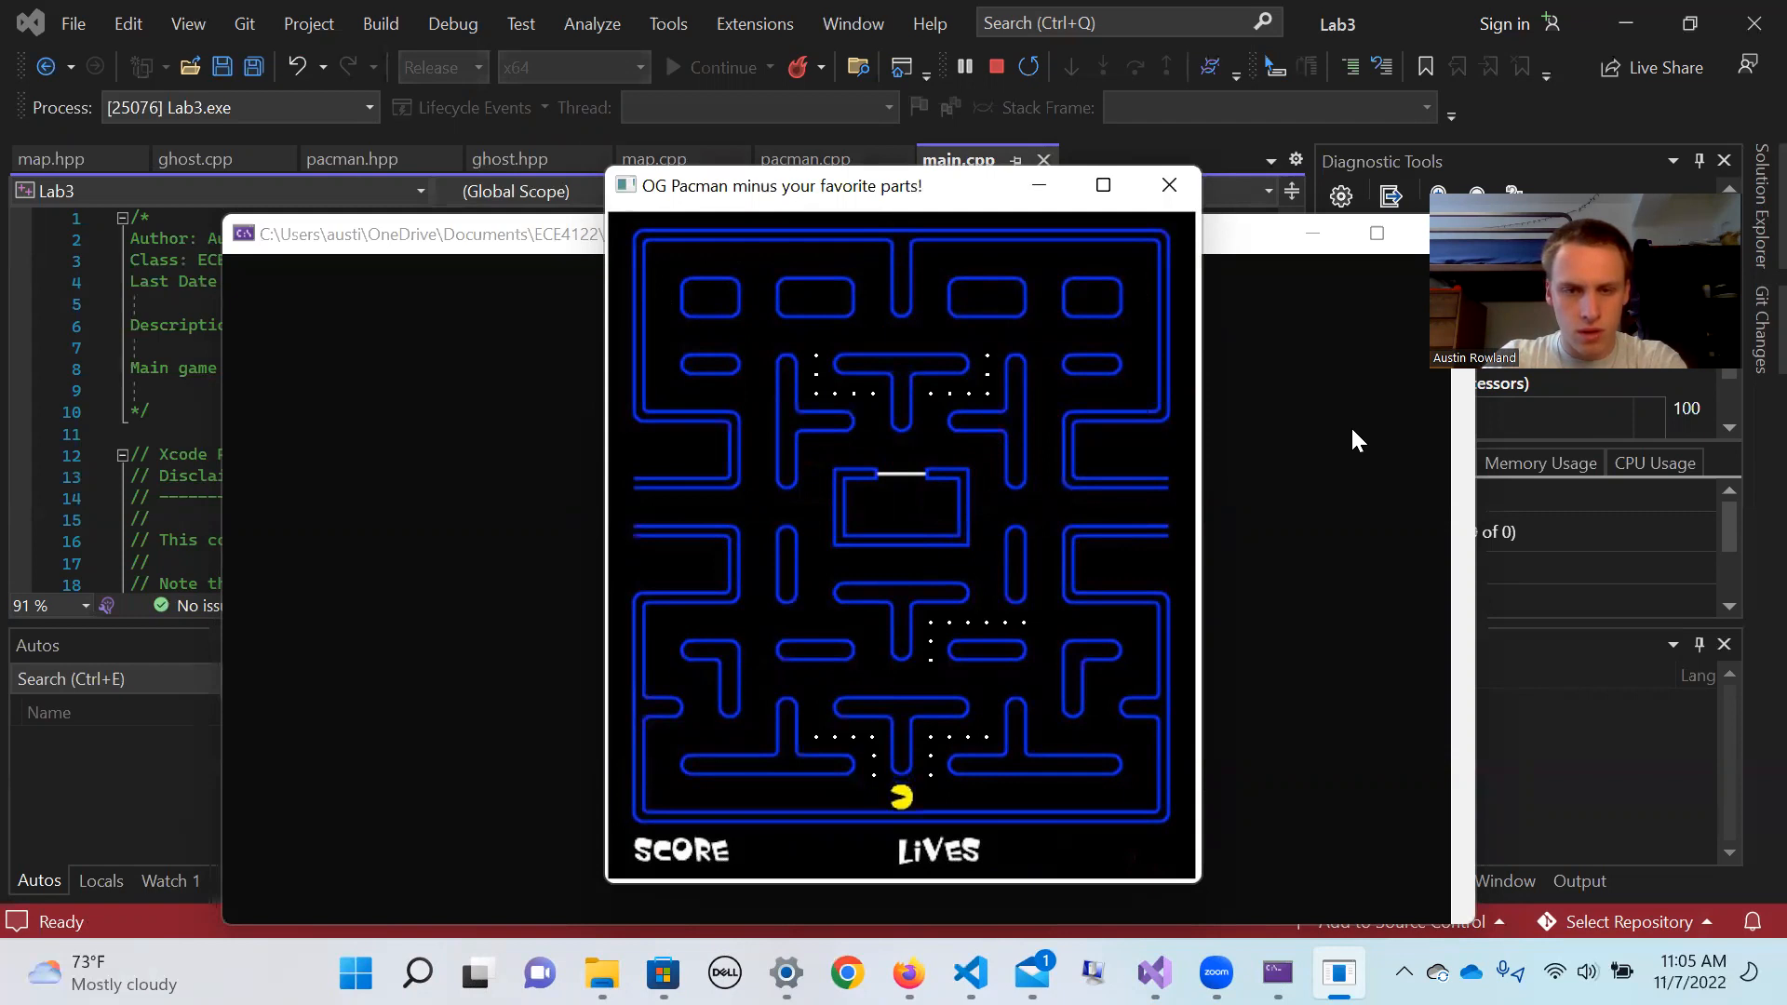
key(Left)
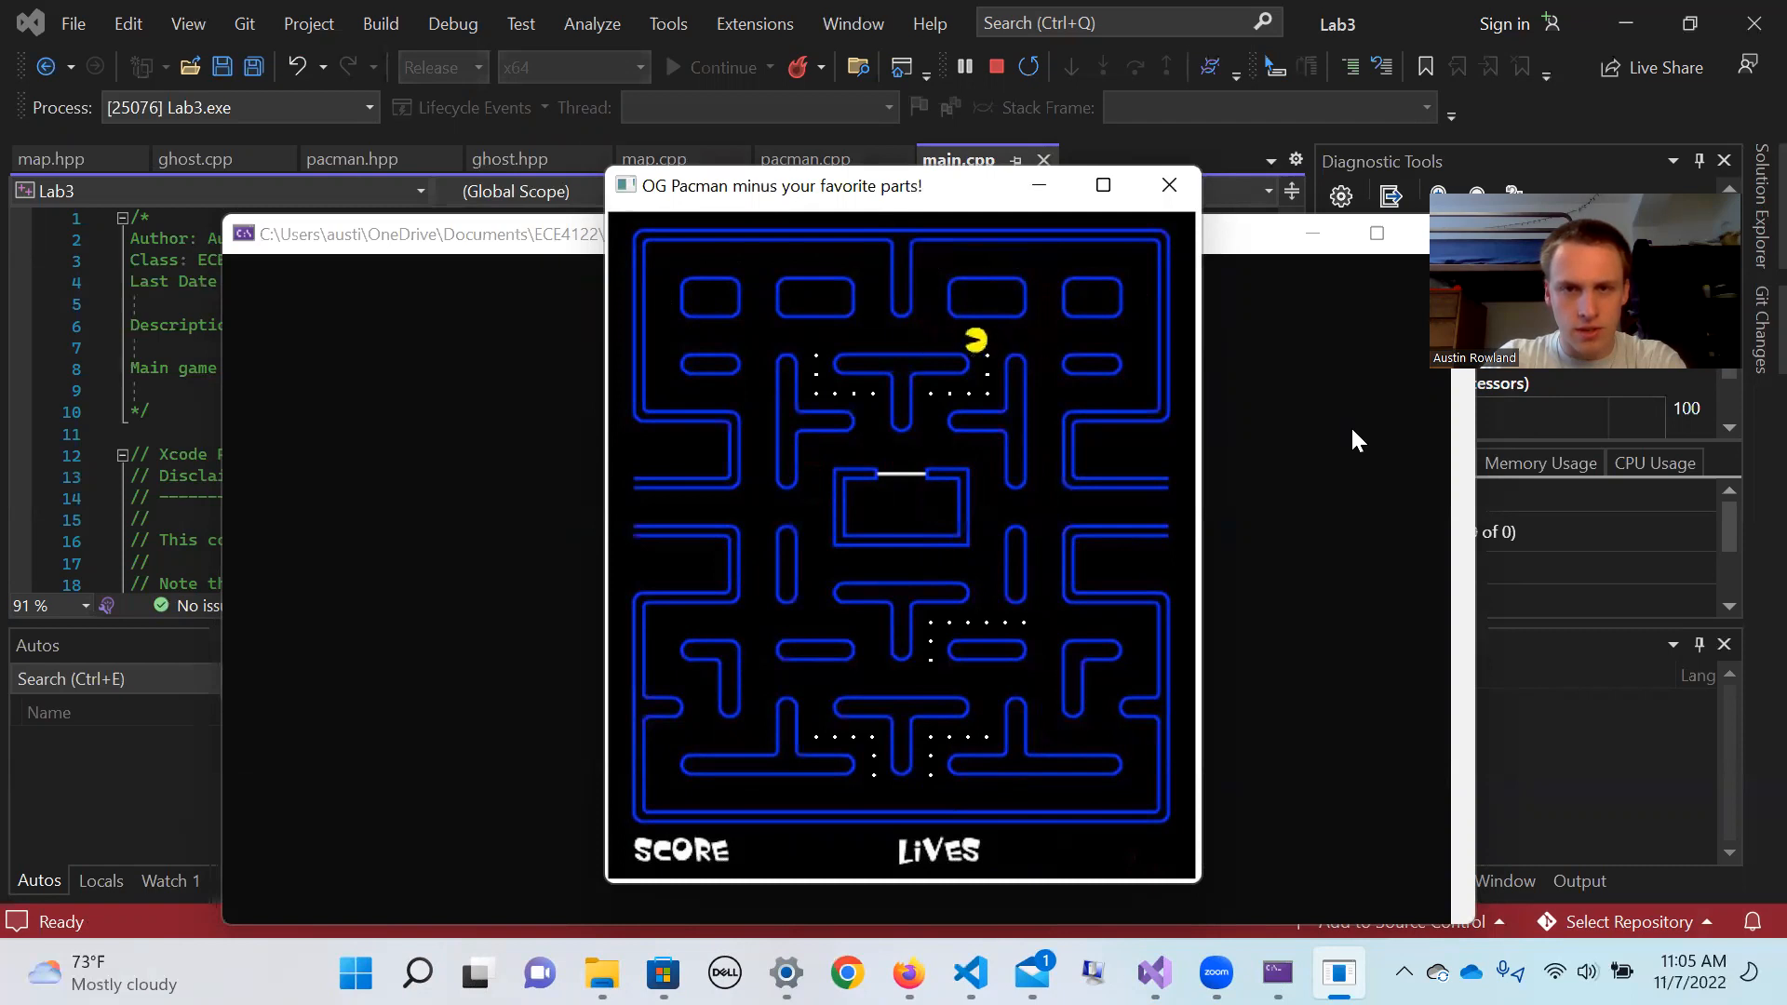
key(Down)
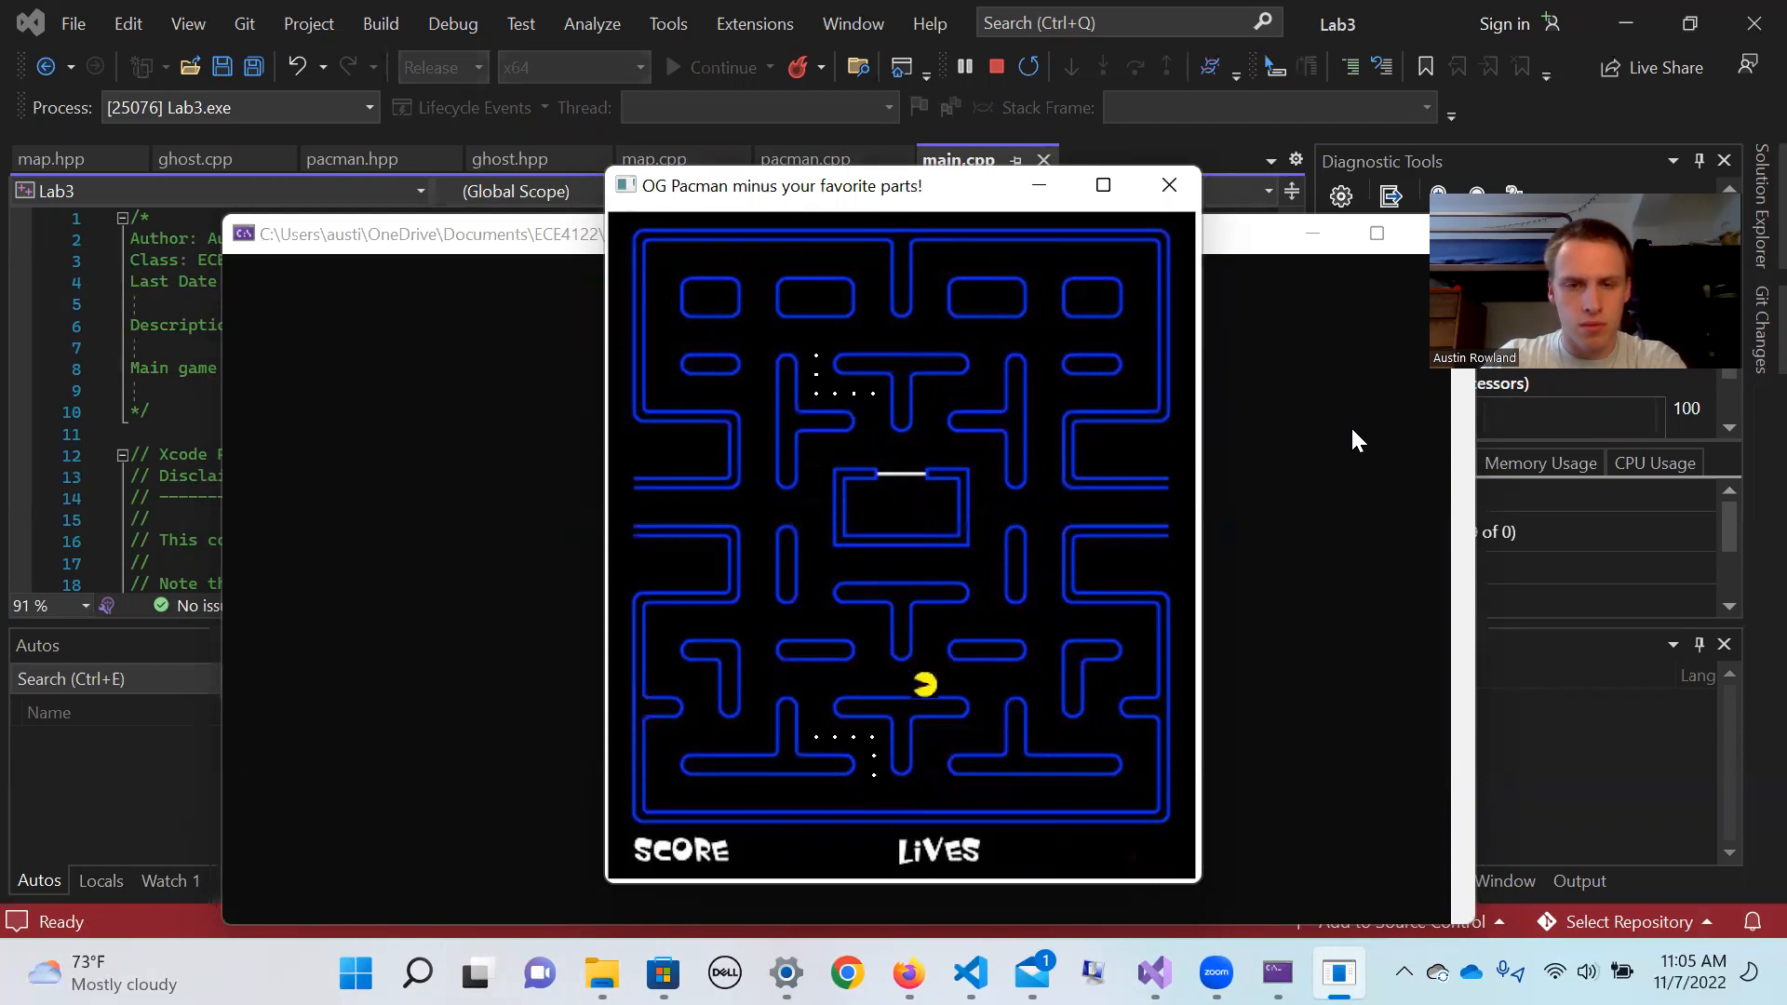
key(Right)
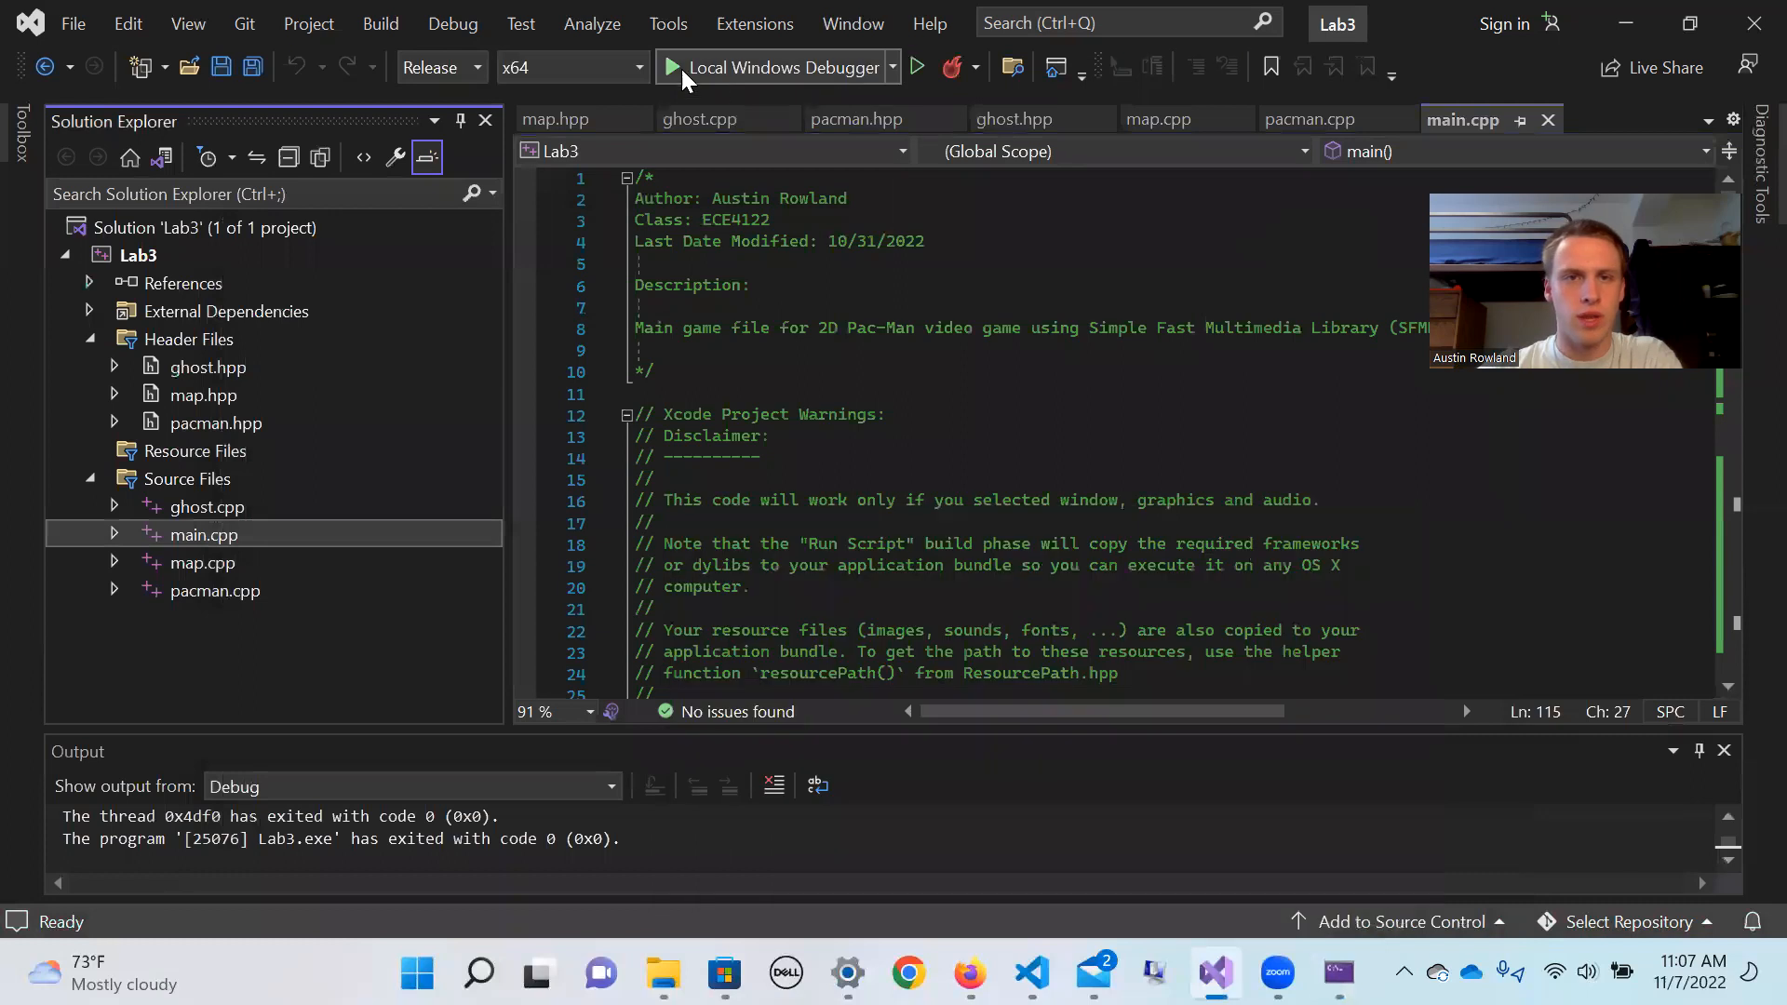
Relaunch the game via Local Windows Debugger and start the round at the PRESS ENTER screen
click(676, 66)
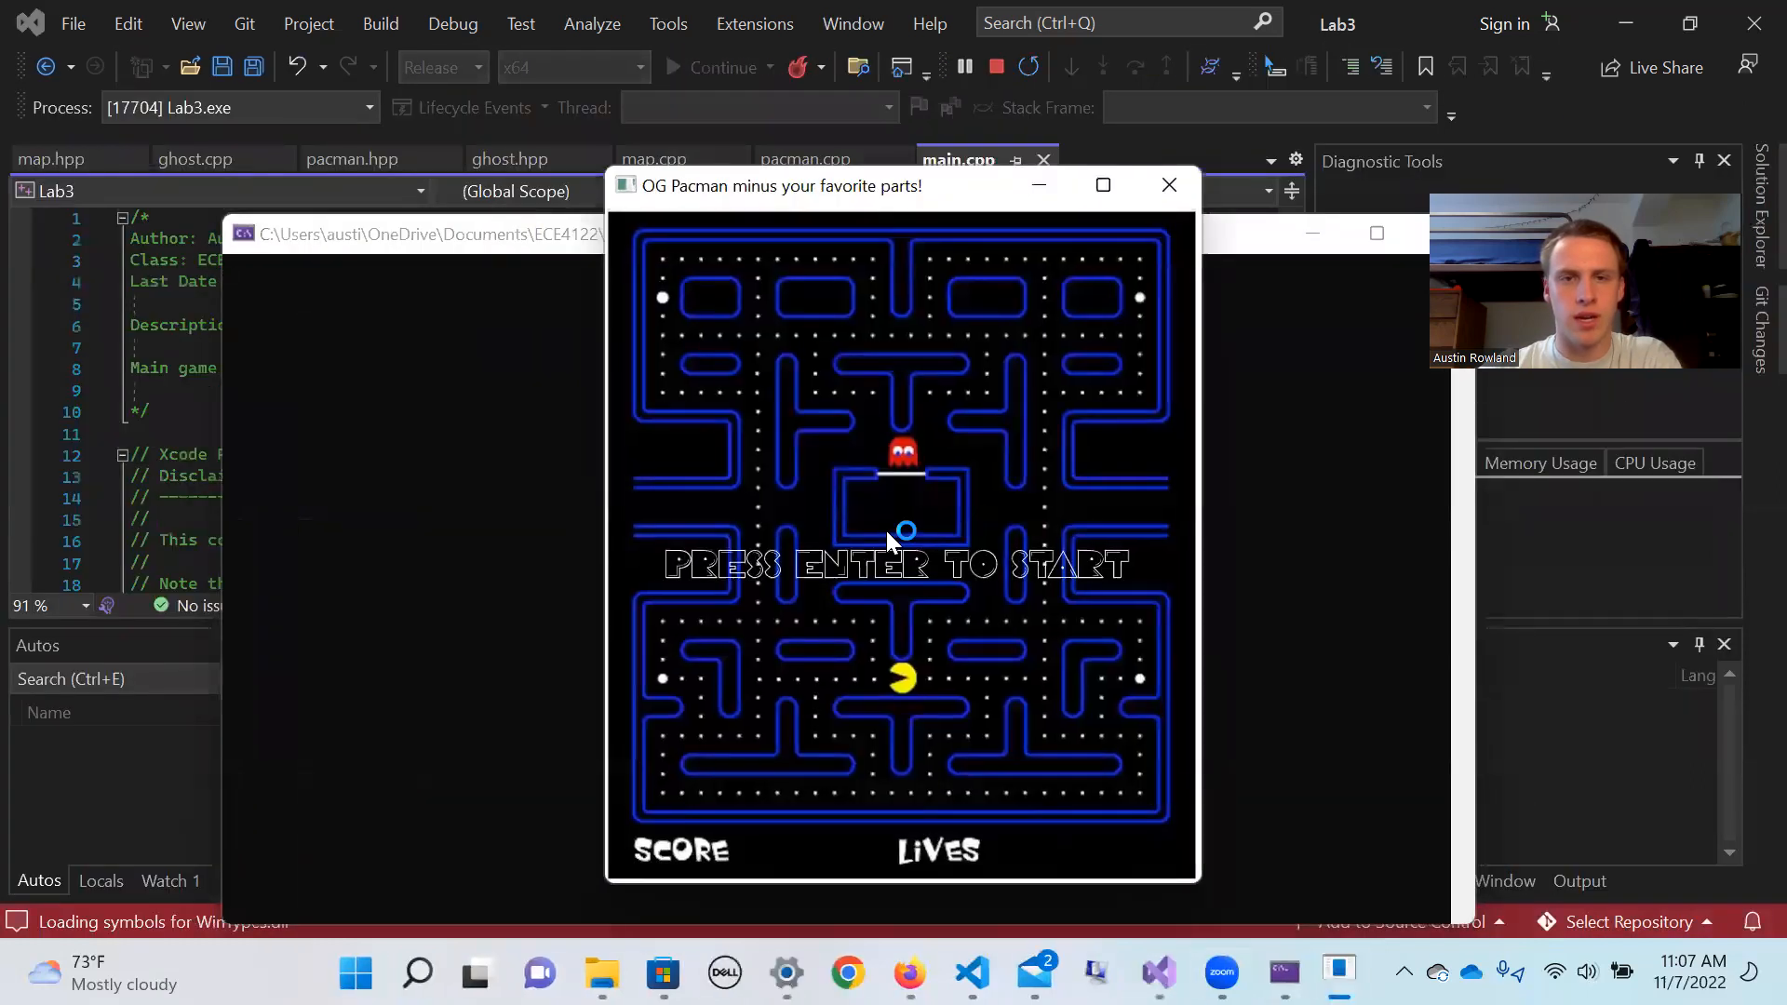
key(enter)
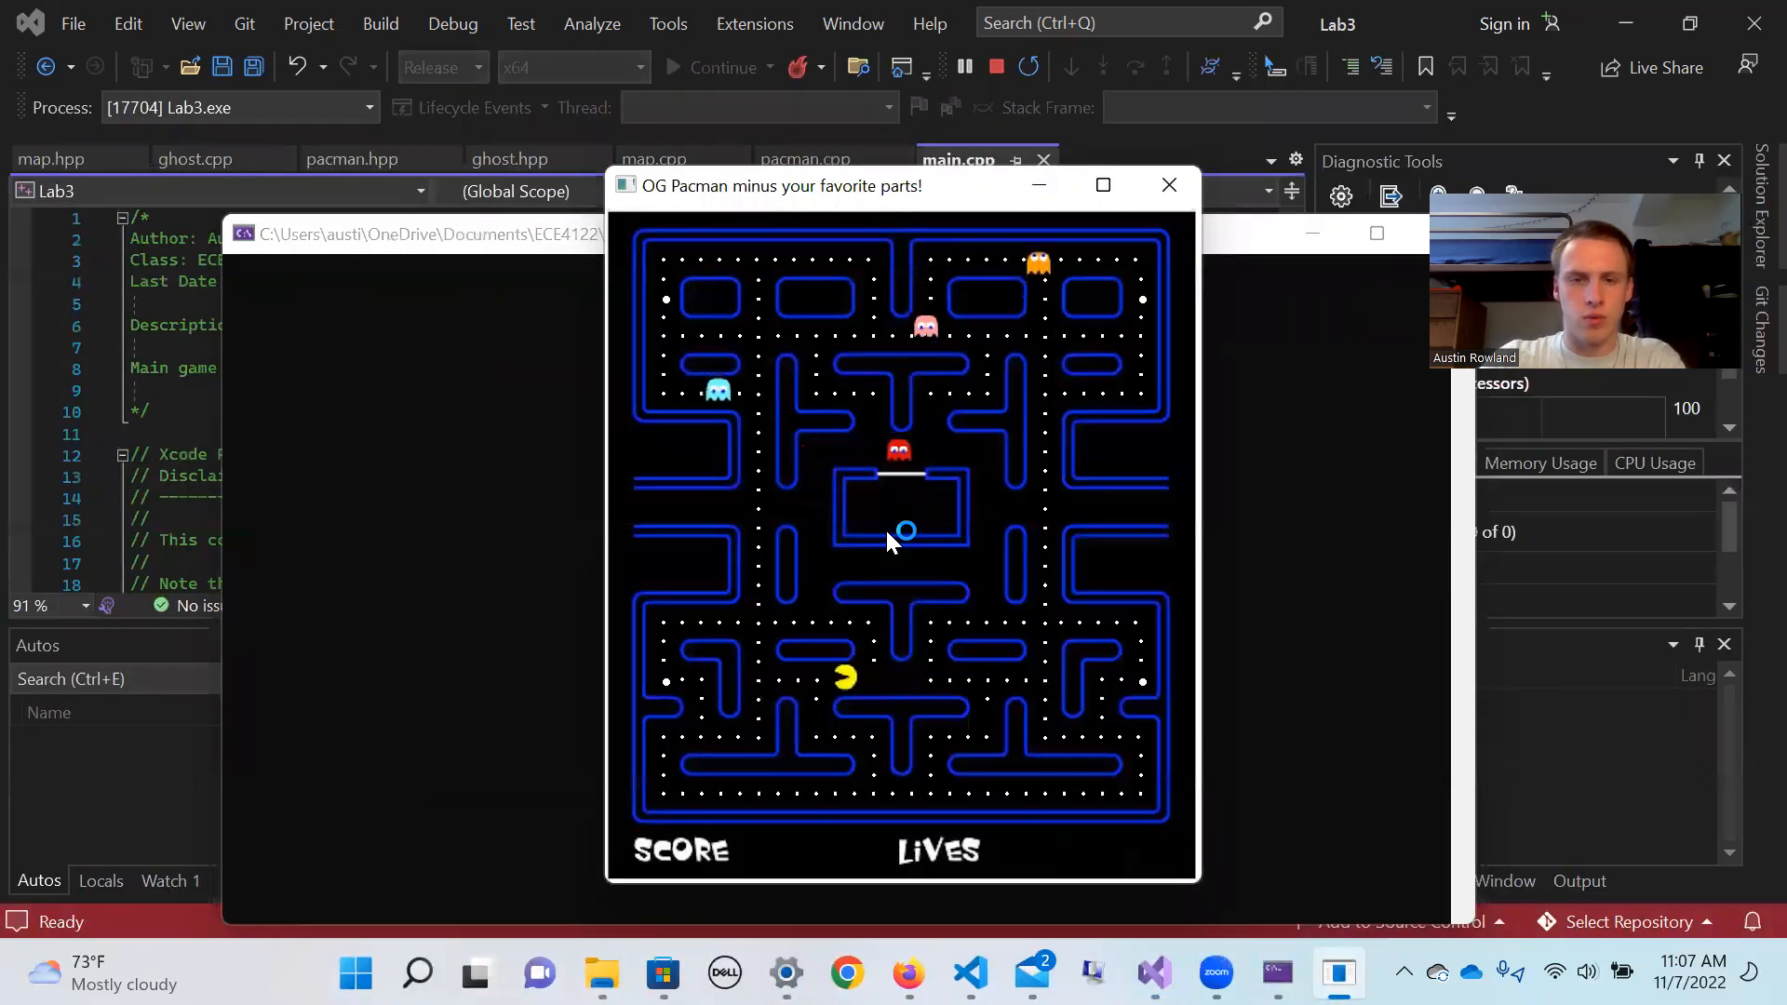